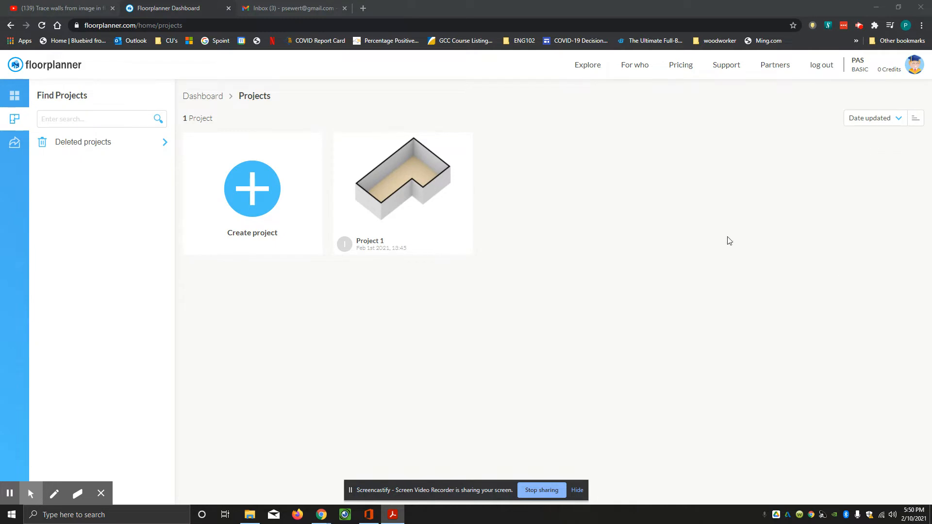
# Create a new project named 'Tiny House Sewert'
pyautogui.click(252, 189)
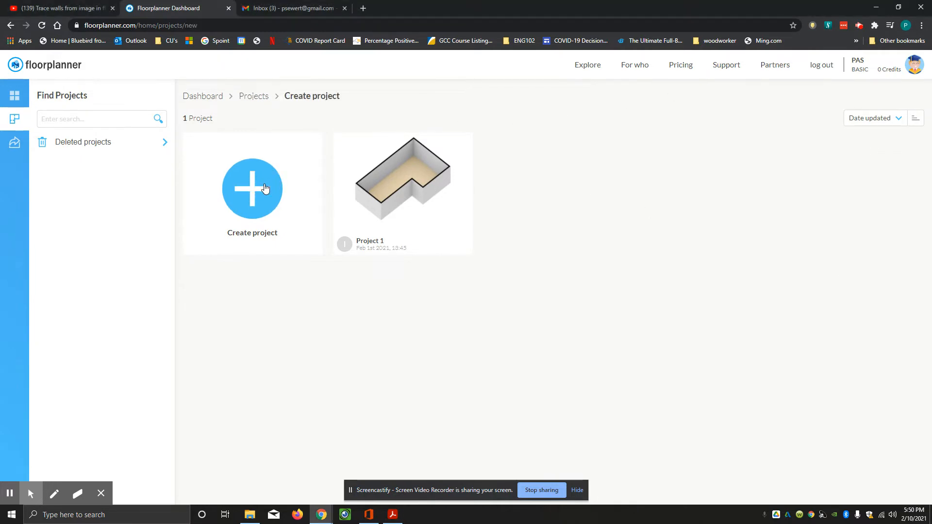
pyautogui.click(252, 189)
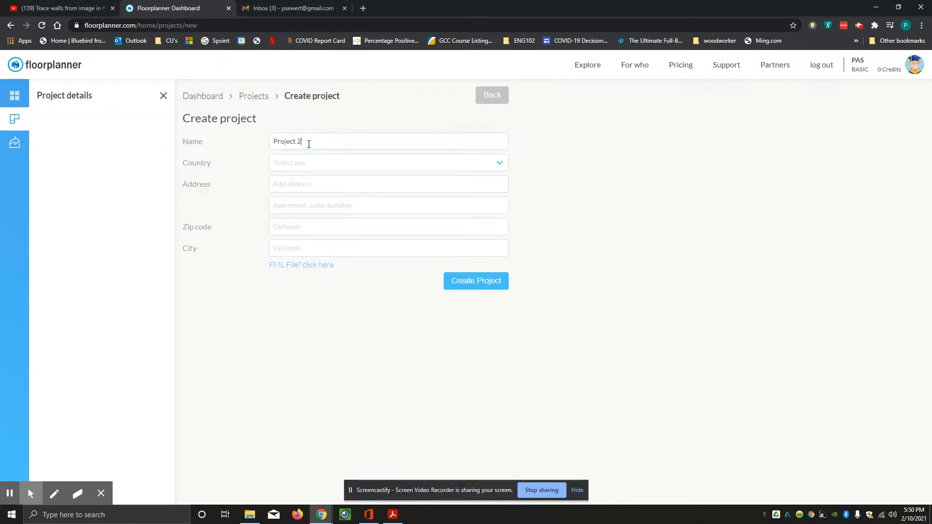
pyautogui.tripleClick(287, 141)
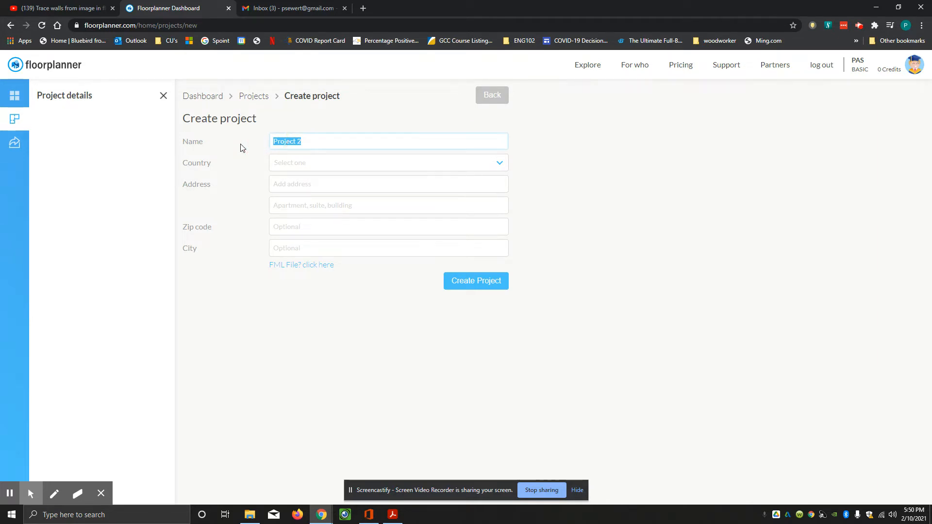
pyautogui.write('Tiny')
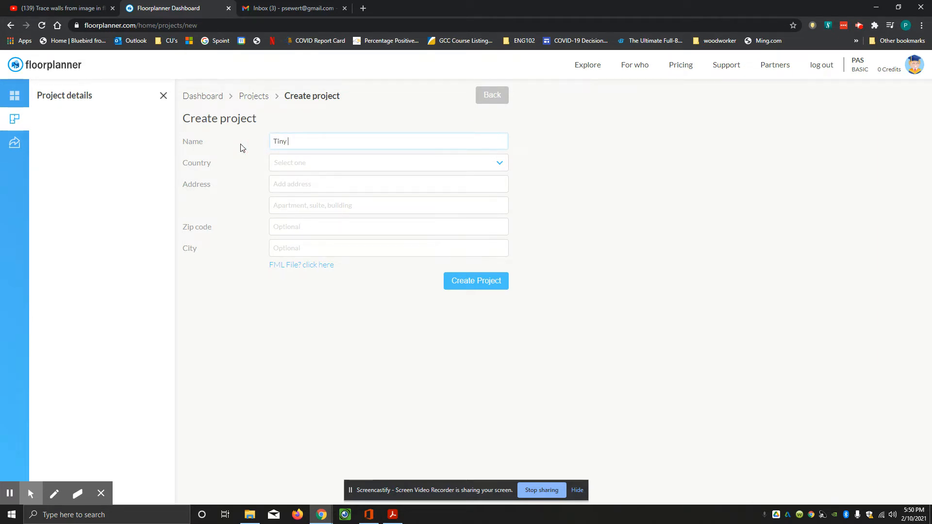
pyautogui.write('Hou')
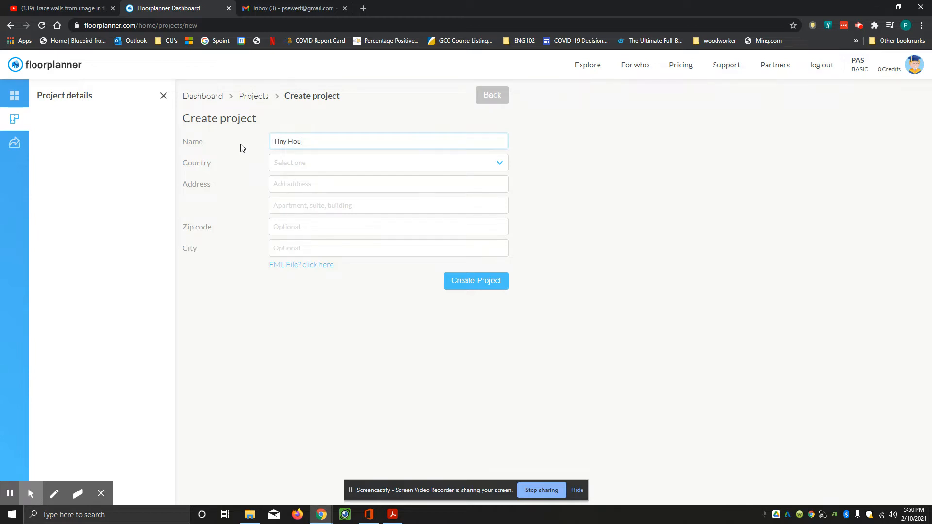
pyautogui.write('se S')
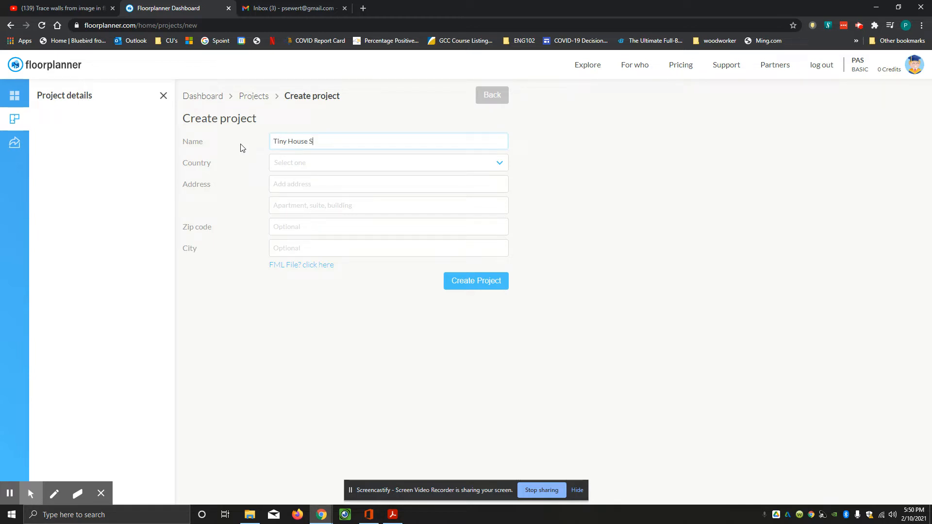
pyautogui.write('ewert')
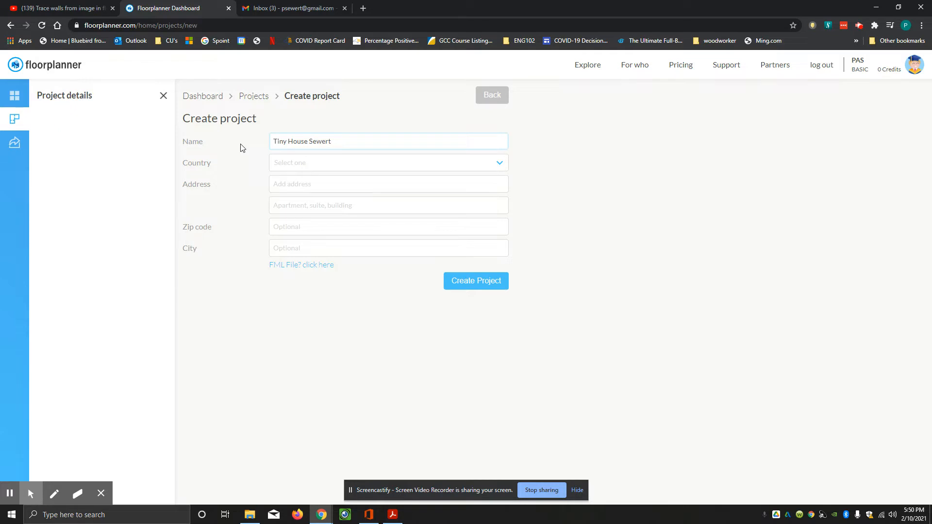
pyautogui.click(476, 281)
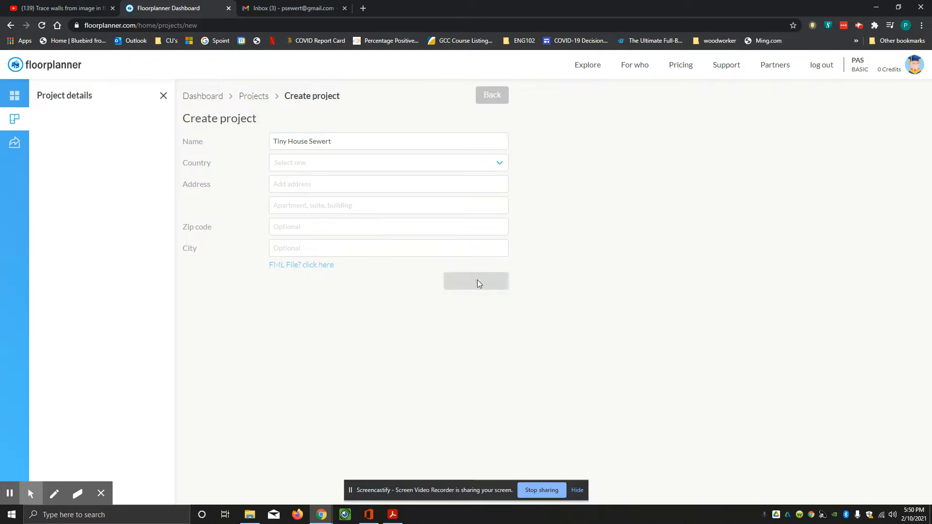
# Start the Tiny House Sewert project as an empty plan on a blank grid
pyautogui.click(476, 281)
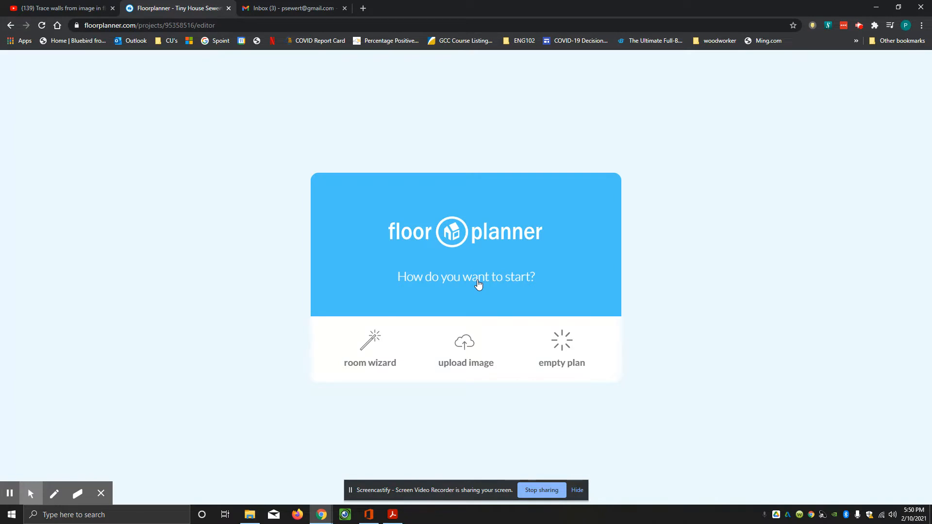
pyautogui.moveTo(481, 280)
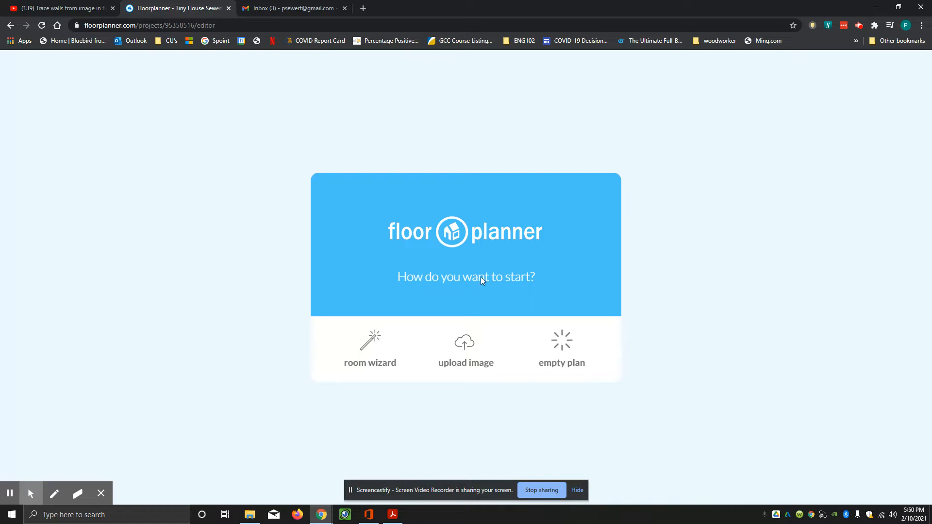
pyautogui.click(560, 348)
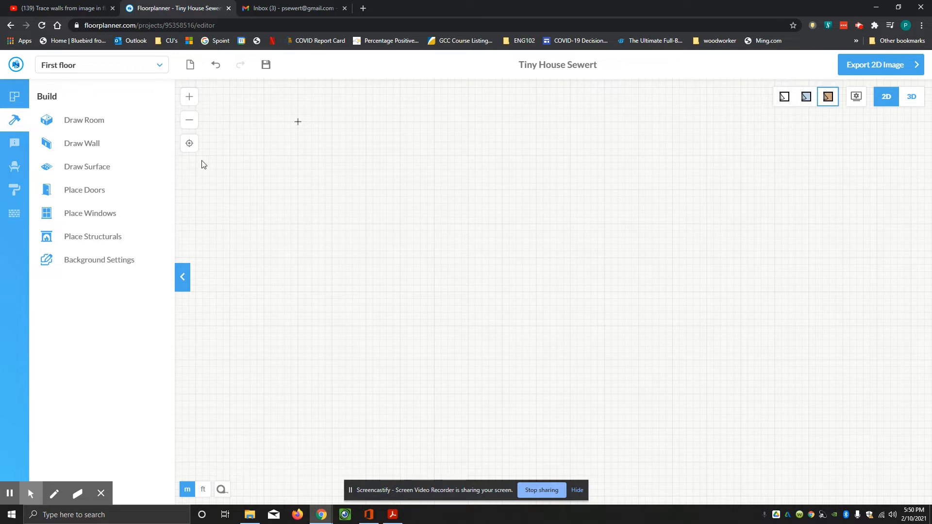
pyautogui.moveTo(11, 214)
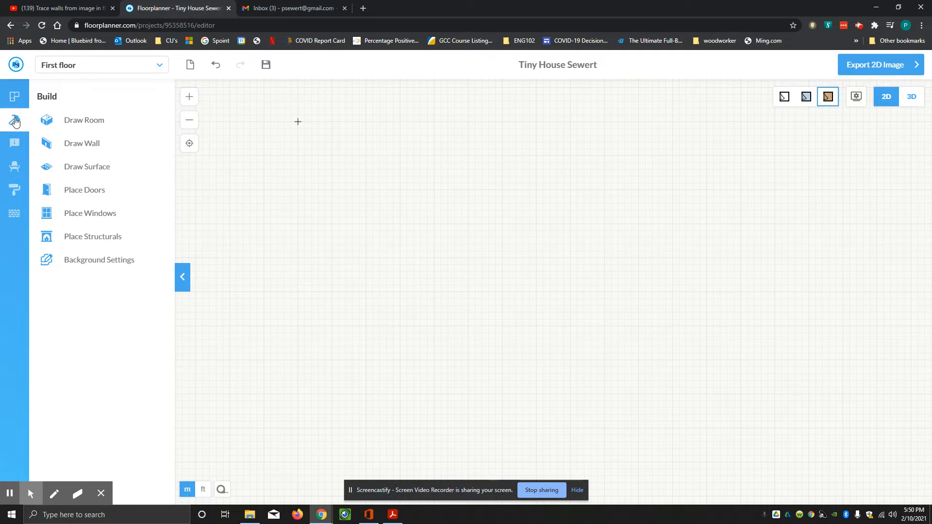
pyautogui.moveTo(12, 124)
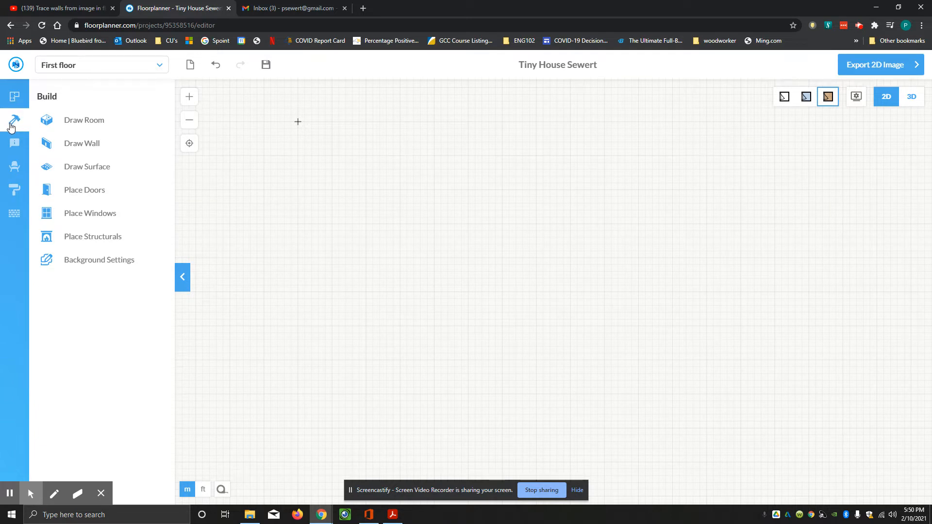
# Check the Draw Wall settings and switch the plan's units from metres to feet
pyautogui.click(84, 120)
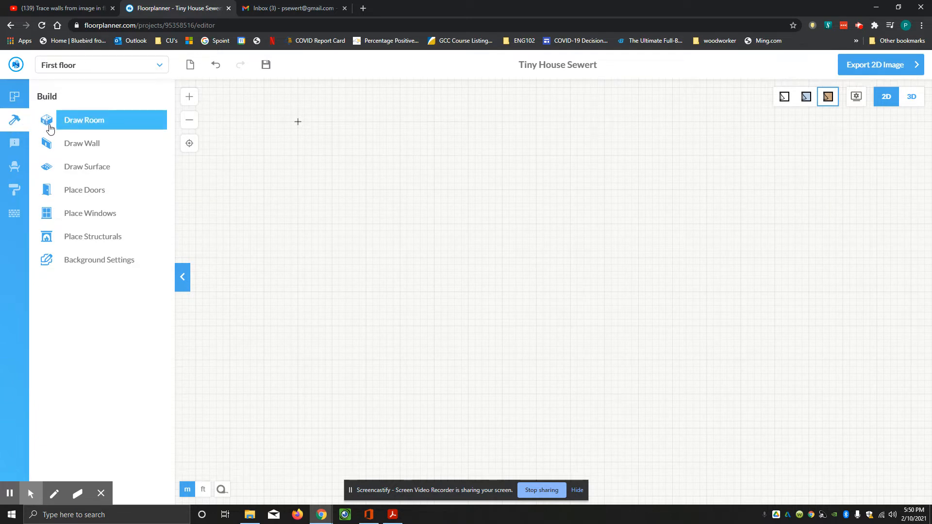
pyautogui.click(82, 142)
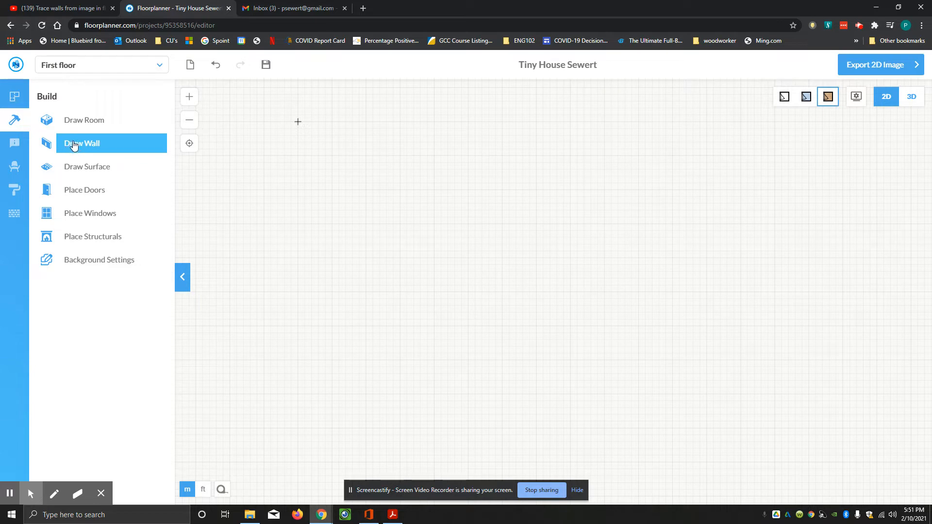
pyautogui.click(83, 143)
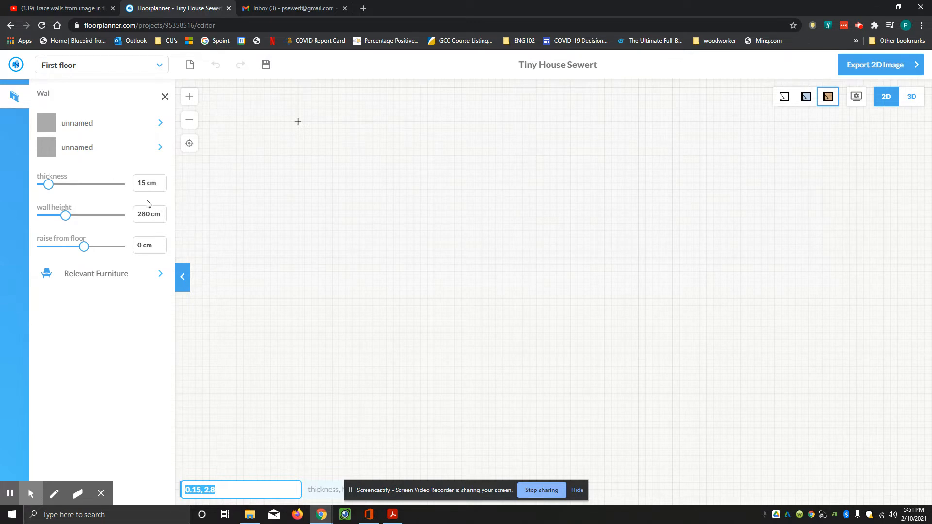
pyautogui.moveTo(157, 201)
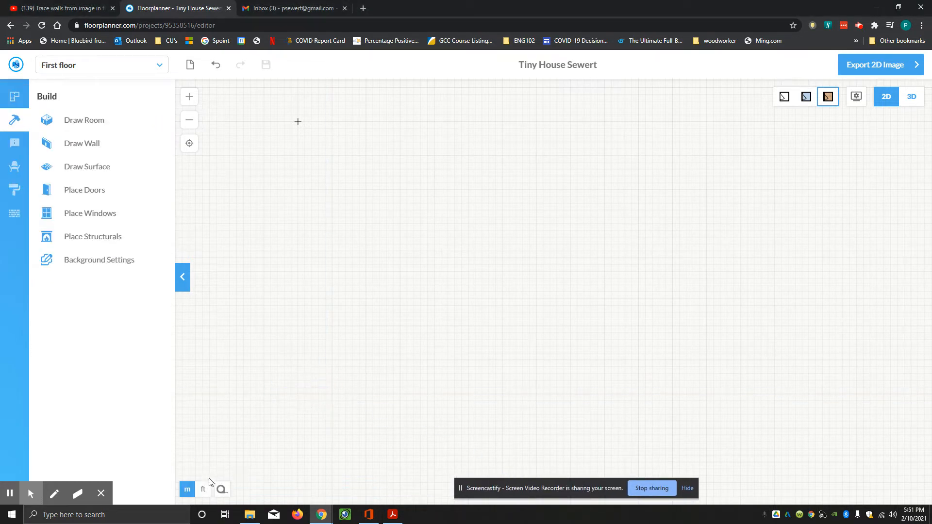
pyautogui.moveTo(232, 456)
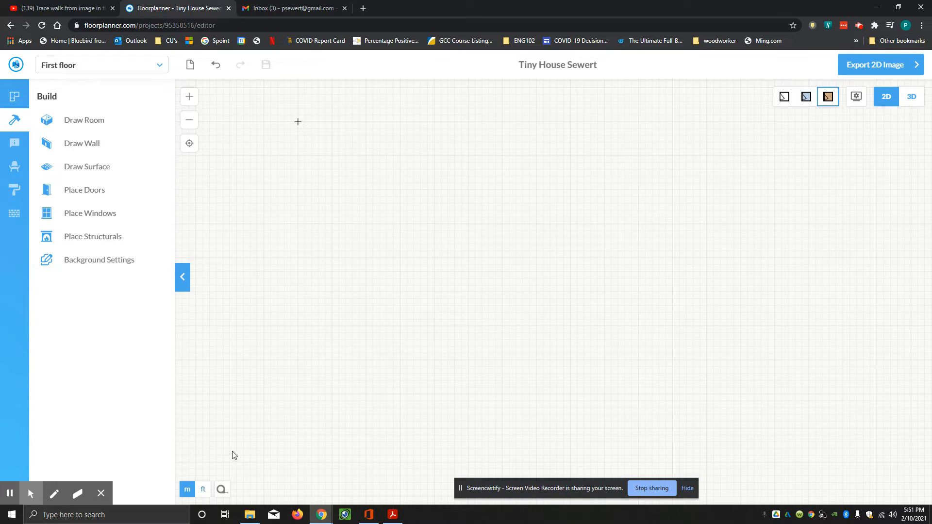
pyautogui.moveTo(203, 488)
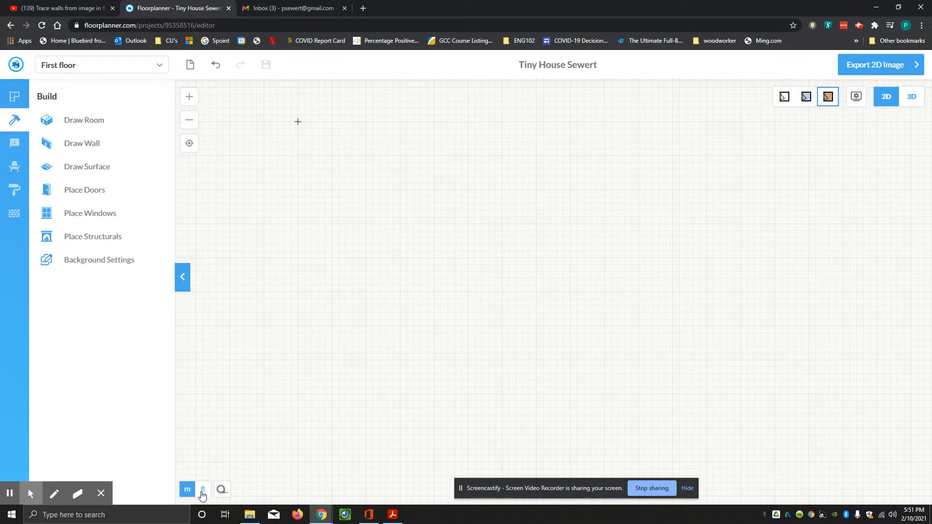
pyautogui.click(203, 490)
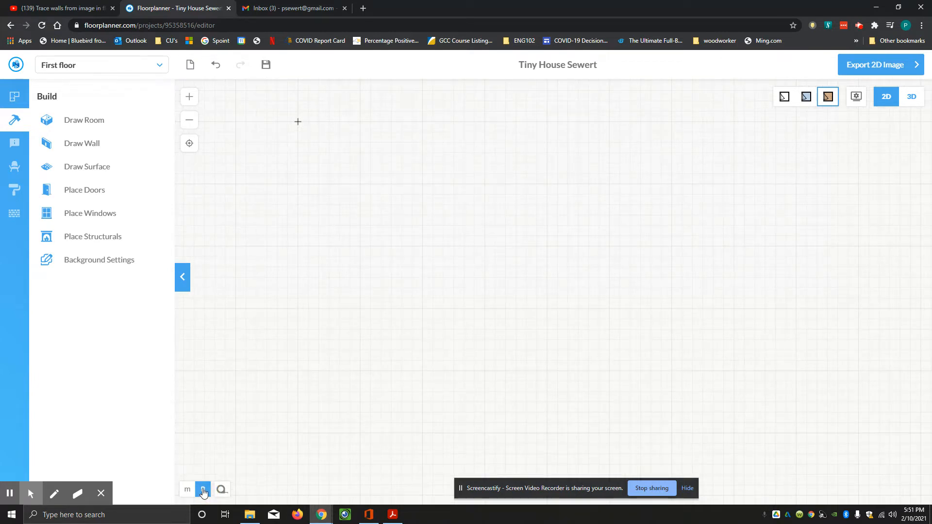
pyautogui.click(82, 143)
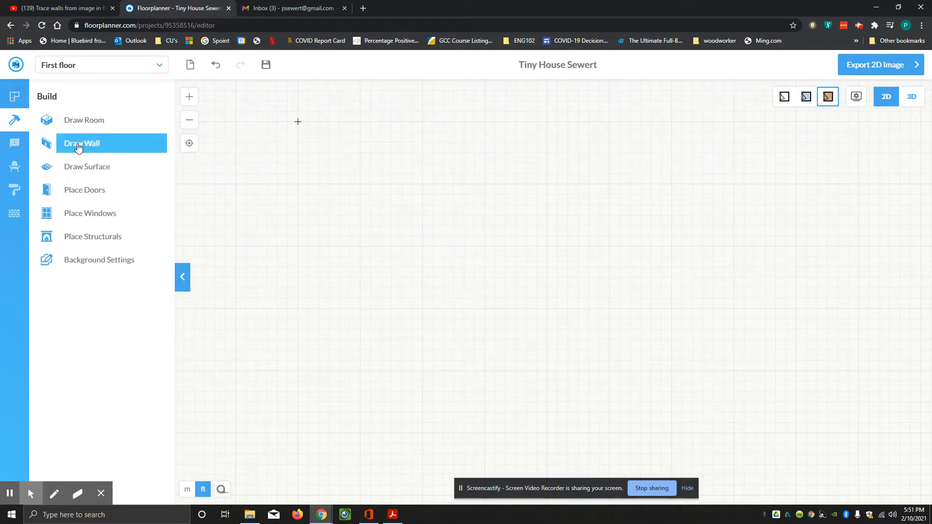
# Activate the wall tool and open the paint options for the first wall side
pyautogui.click(81, 143)
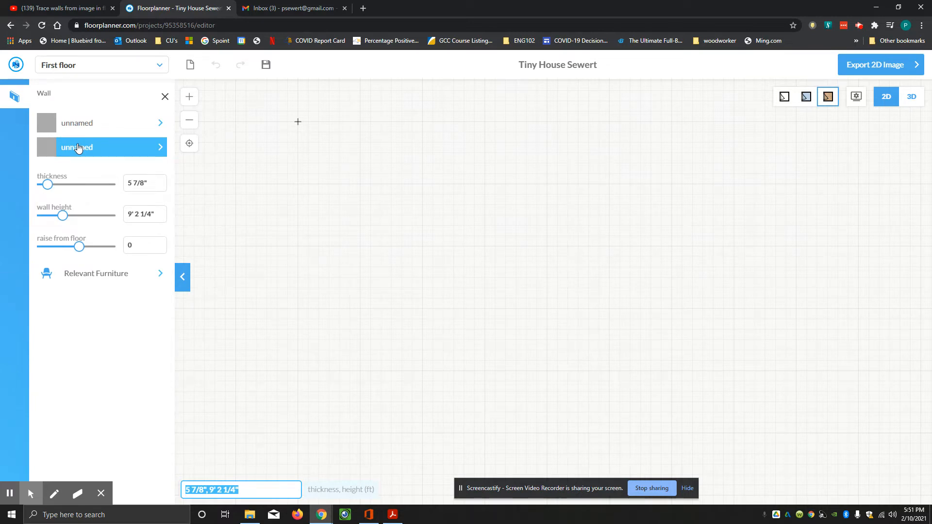
pyautogui.click(77, 123)
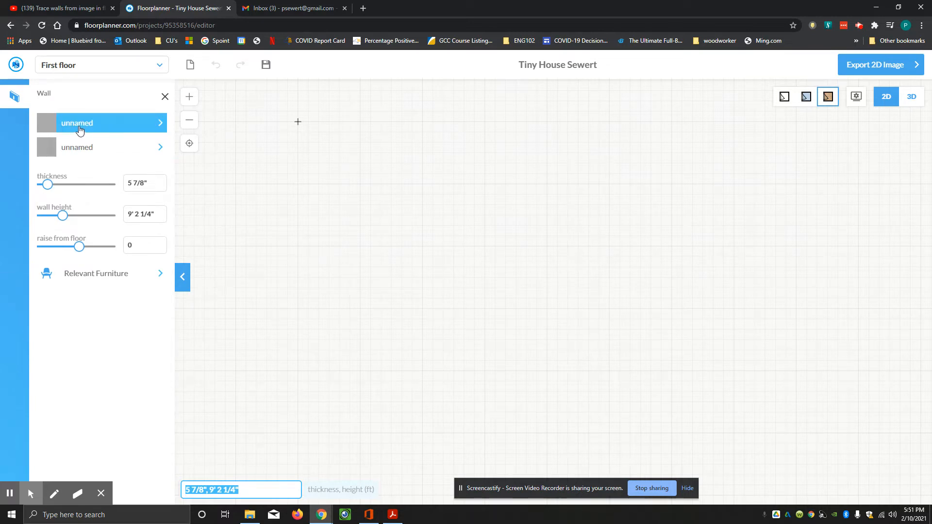
pyautogui.moveTo(80, 130)
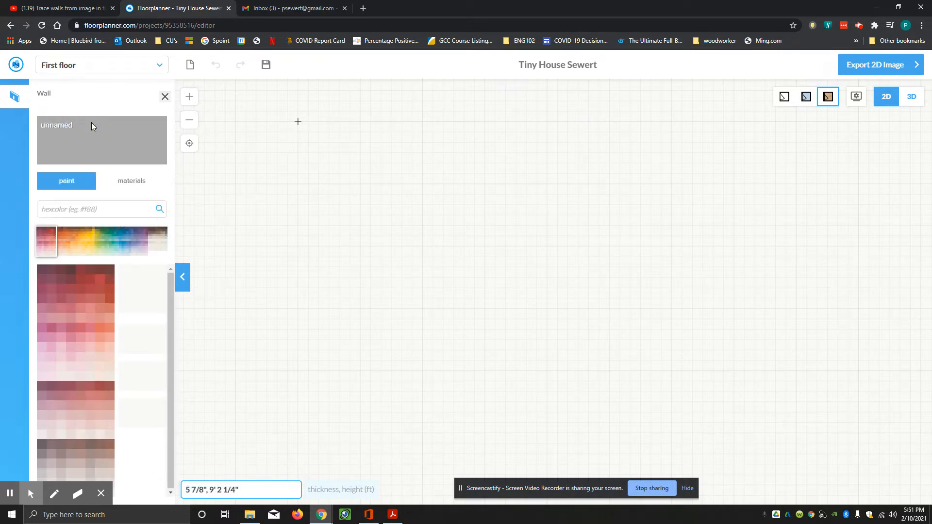
pyautogui.moveTo(99, 174)
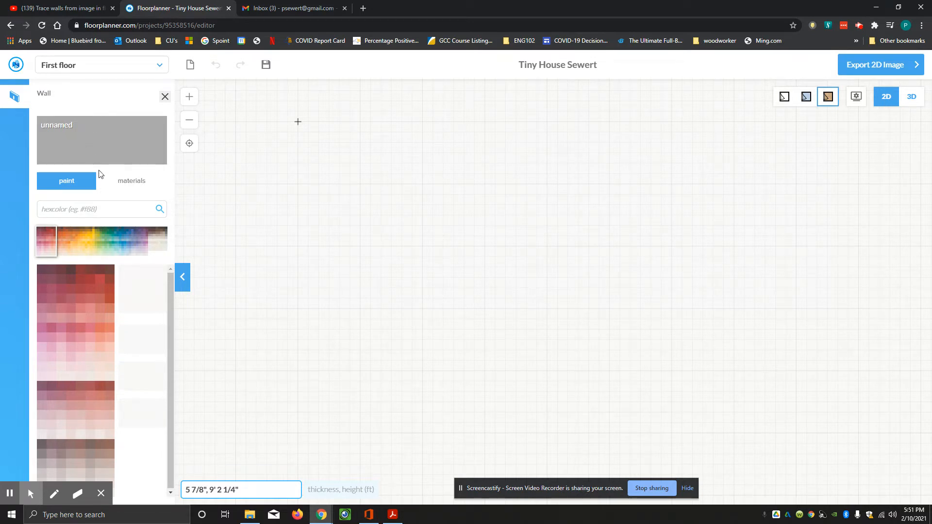
pyautogui.moveTo(125, 201)
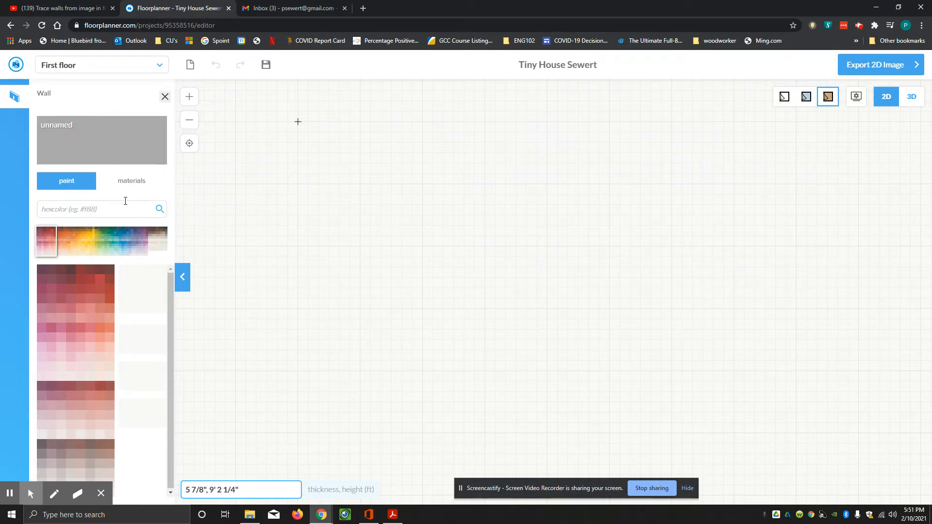
# Search materials for 'cladding' and apply Wooden Cladding to one wall face
pyautogui.click(131, 181)
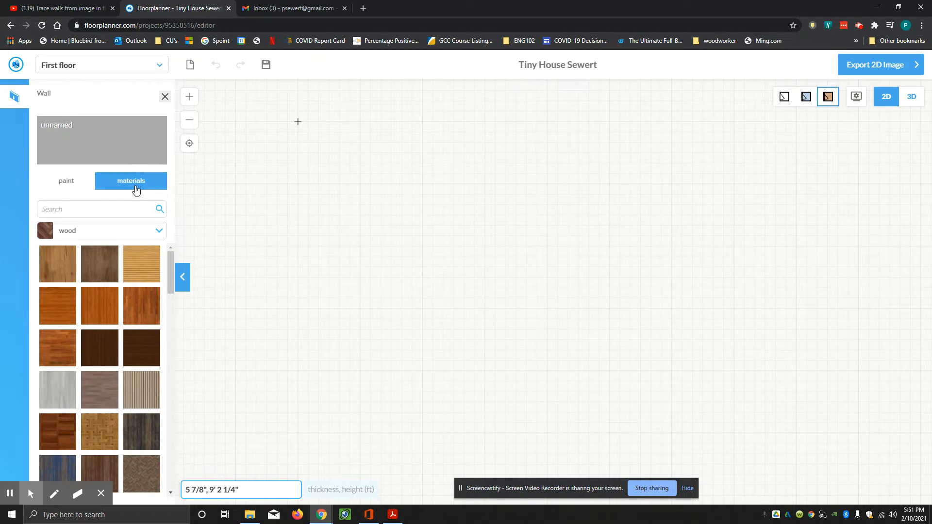
pyautogui.moveTo(120, 188)
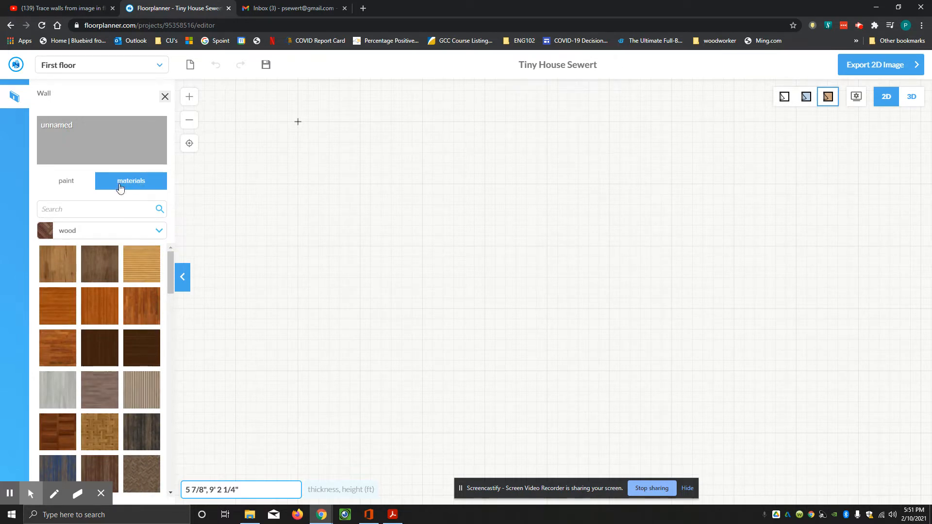
pyautogui.click(95, 210)
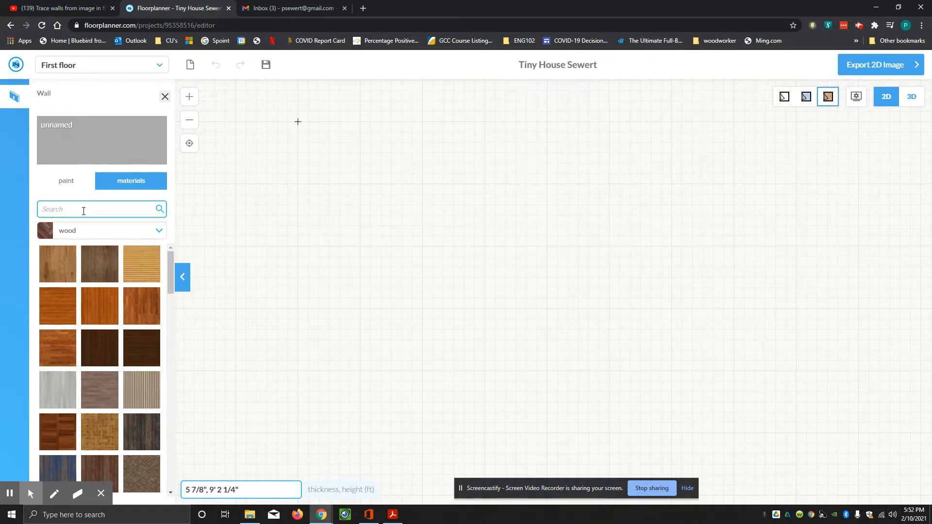
pyautogui.write('cl')
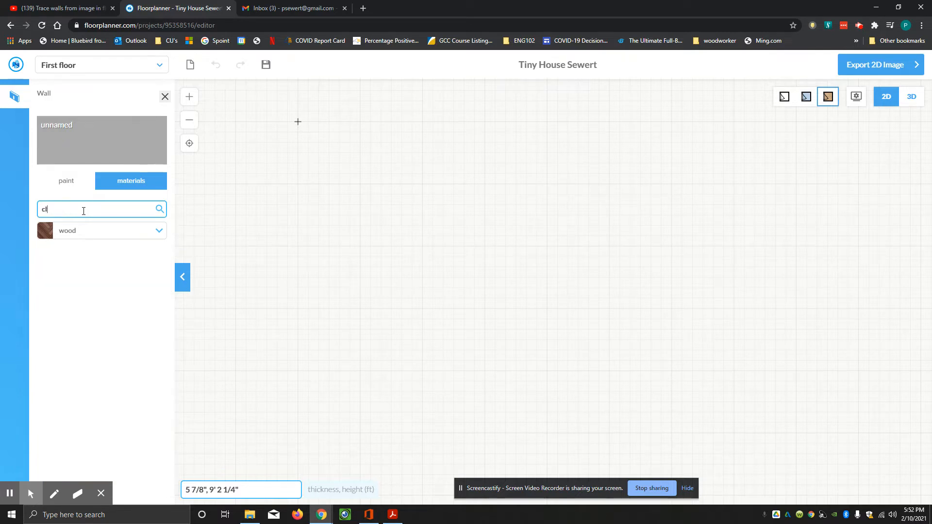
pyautogui.write('adding')
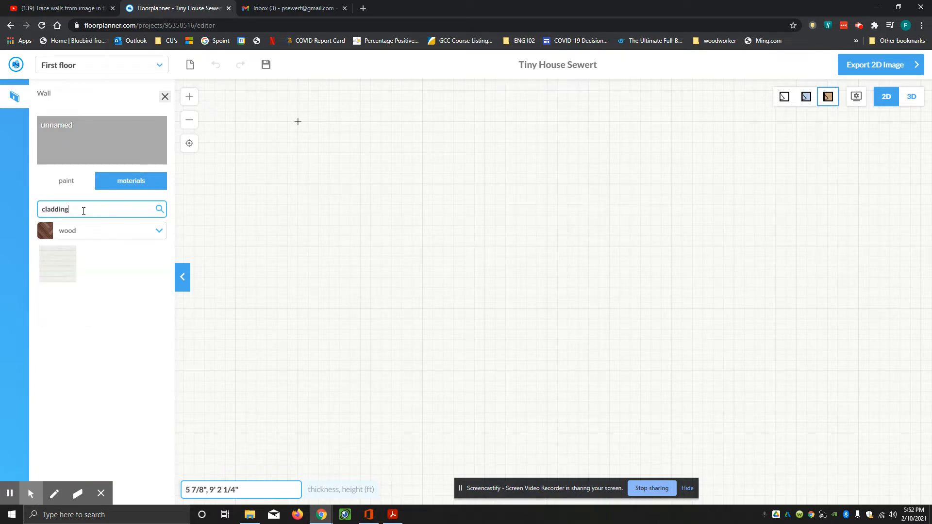
pyautogui.moveTo(58, 263)
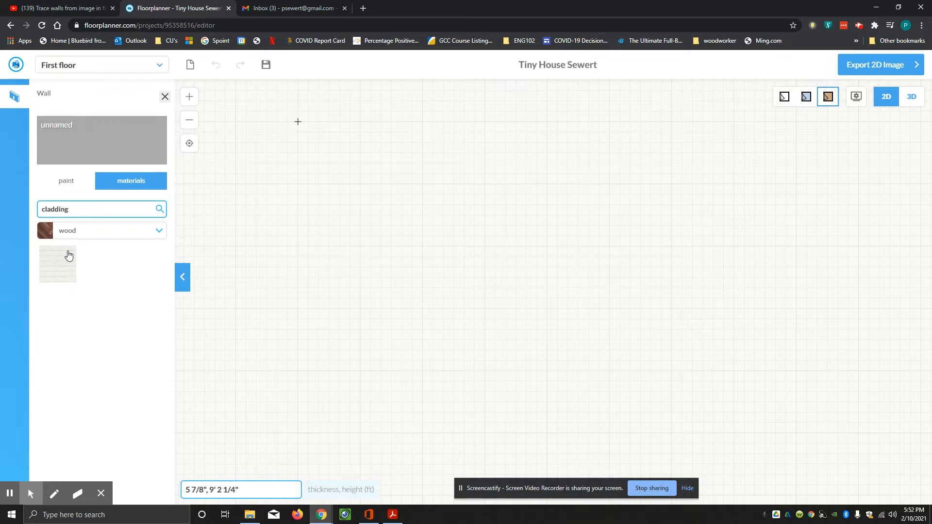
pyautogui.click(58, 264)
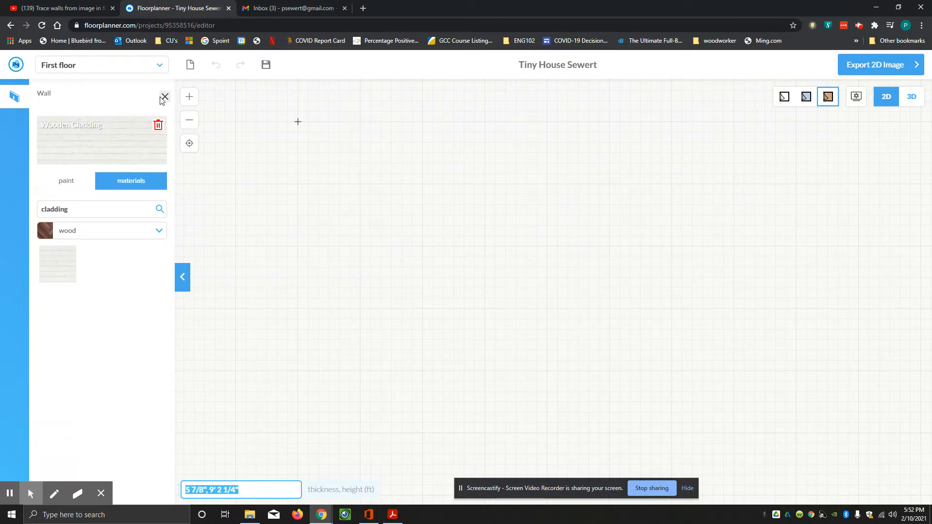
pyautogui.click(165, 97)
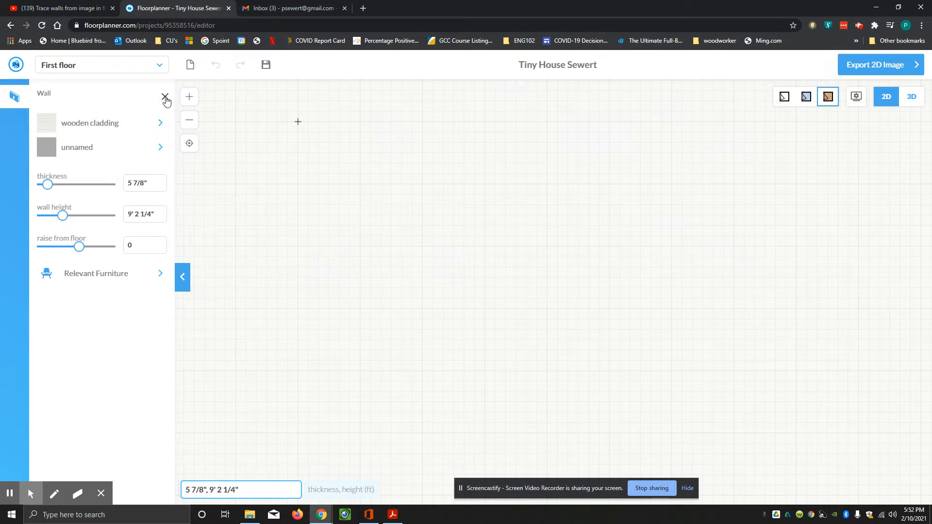
pyautogui.moveTo(89, 123)
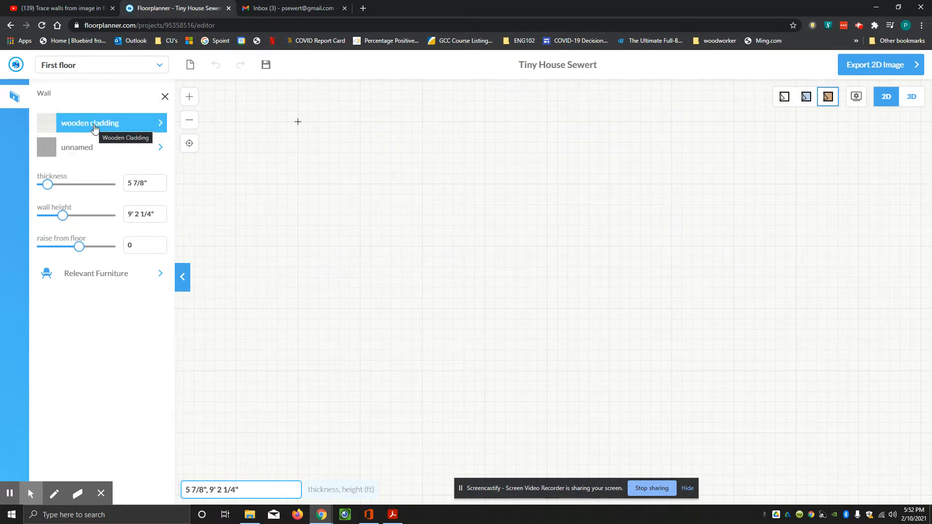
# Paint the second wall face with the neutral Clouded Pearl 4 colour
pyautogui.click(76, 147)
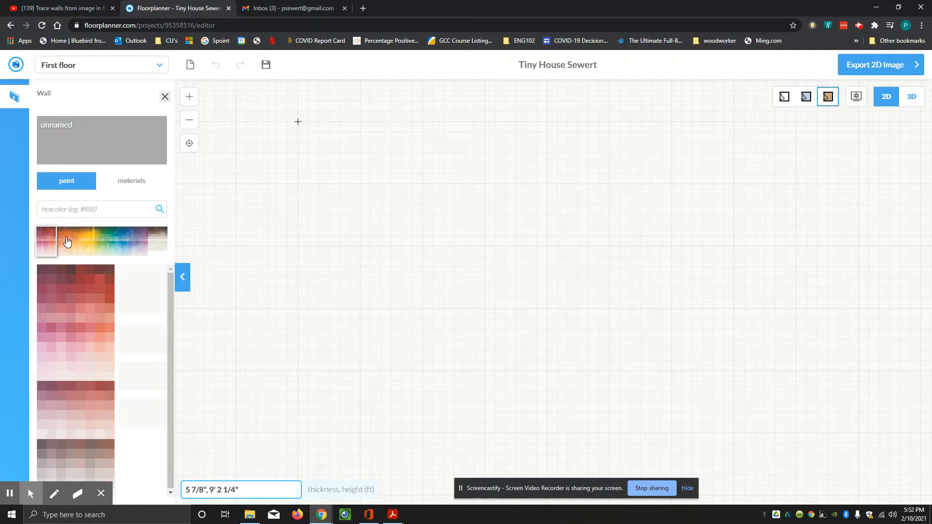
pyautogui.click(117, 241)
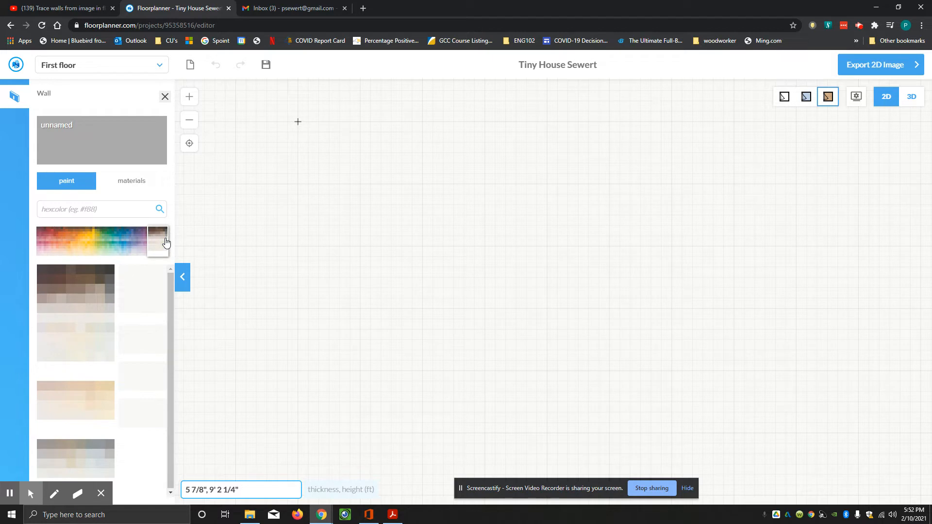
pyautogui.moveTo(122, 347)
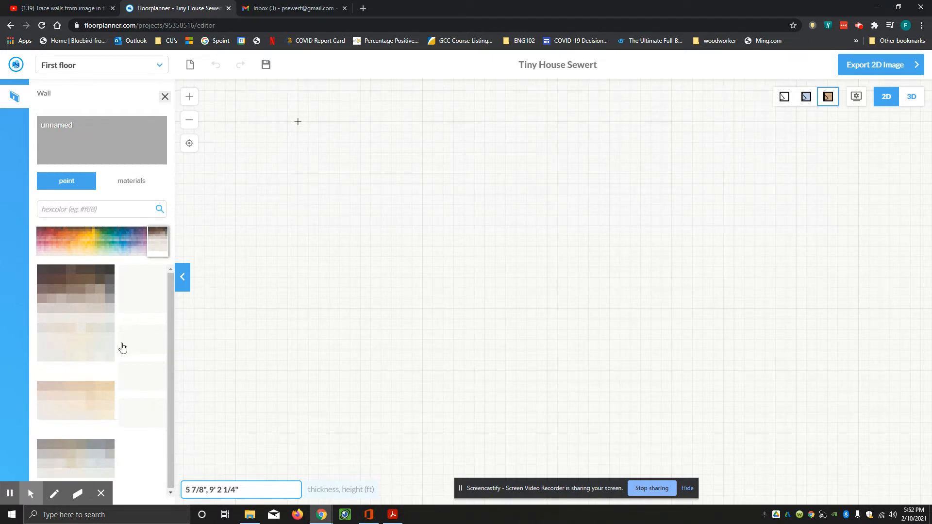
pyautogui.moveTo(112, 359)
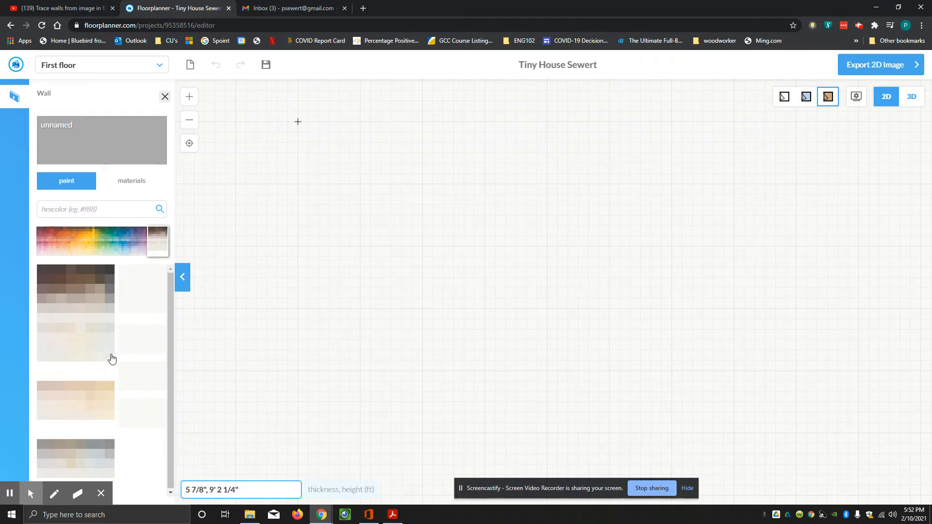
pyautogui.click(143, 287)
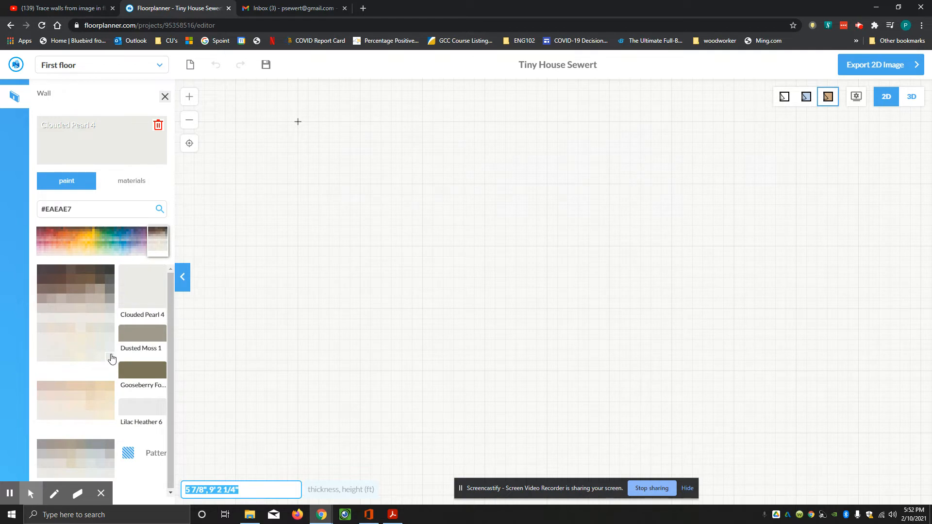
pyautogui.moveTo(106, 361)
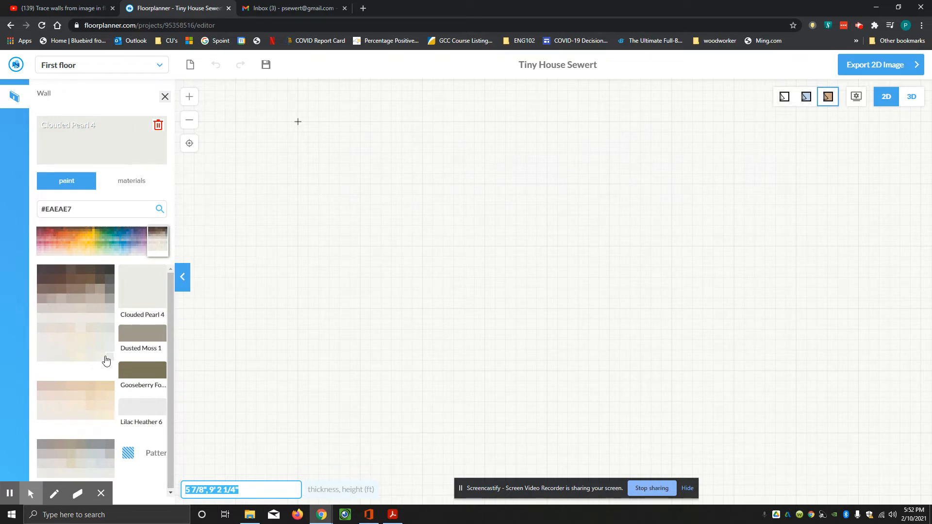
pyautogui.moveTo(149, 383)
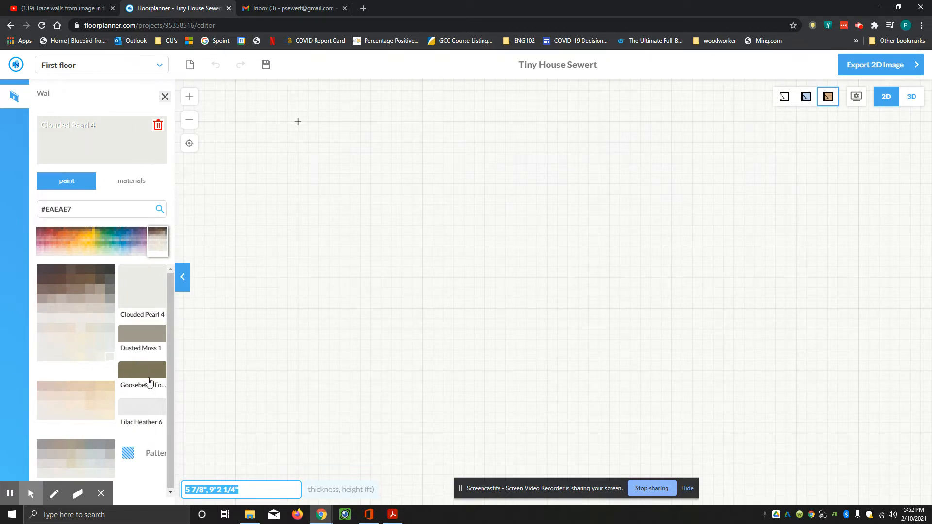
pyautogui.moveTo(148, 315)
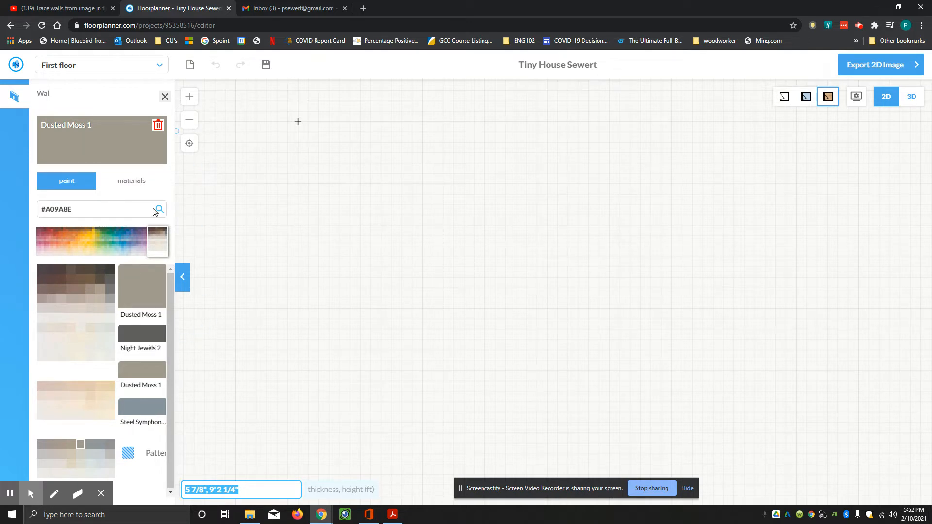
pyautogui.moveTo(164, 97)
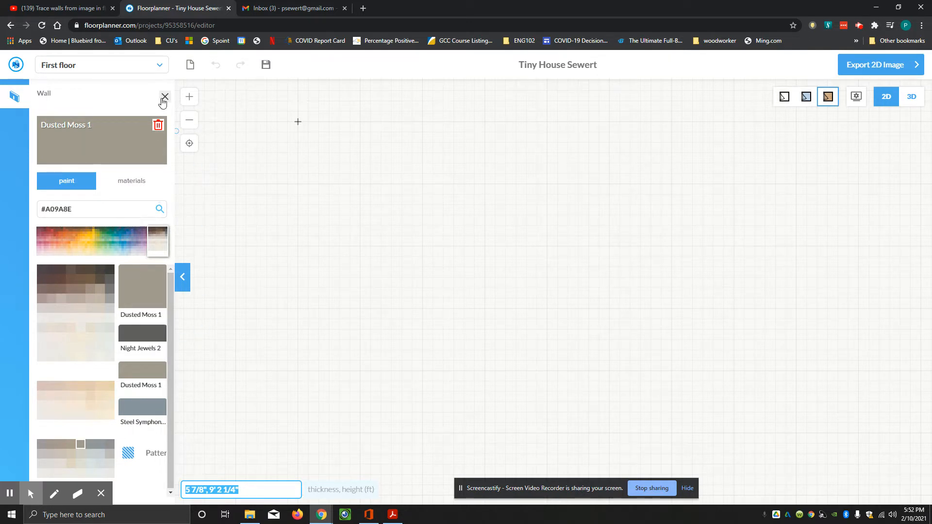
# Return to the wall settings and set the wall thickness to 6"
pyautogui.click(165, 97)
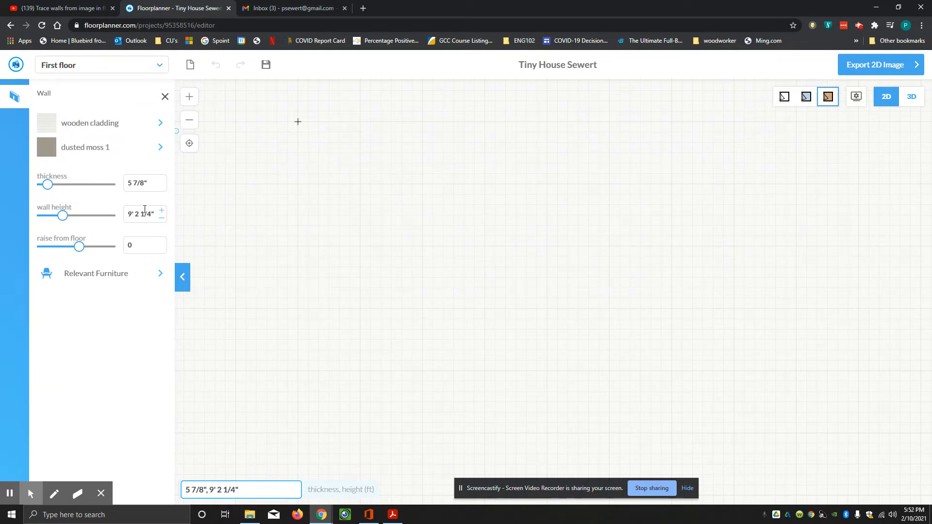
pyautogui.moveTo(102, 195)
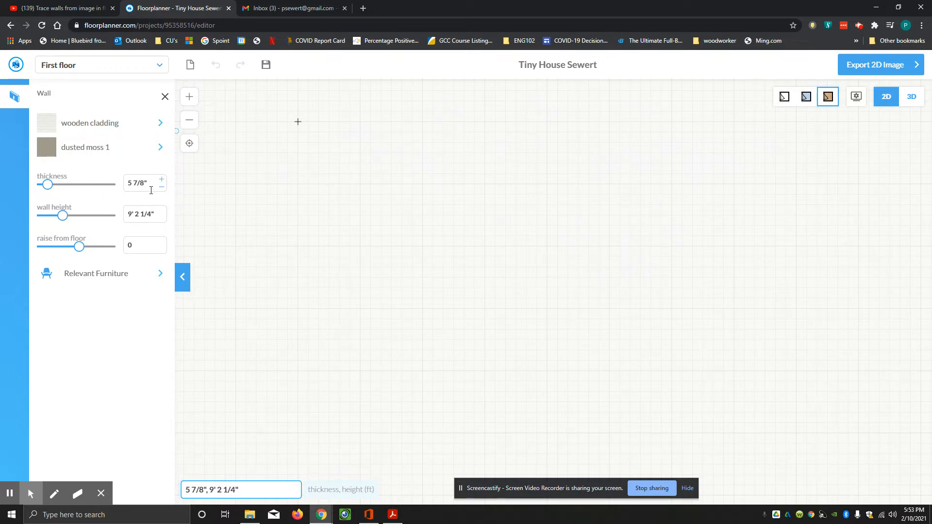
pyautogui.tripleClick(138, 182)
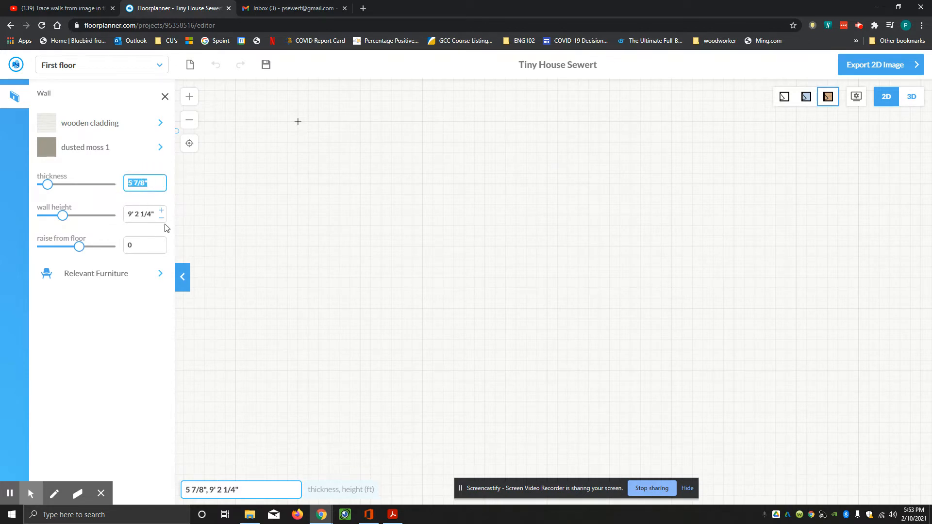
pyautogui.write('6"')
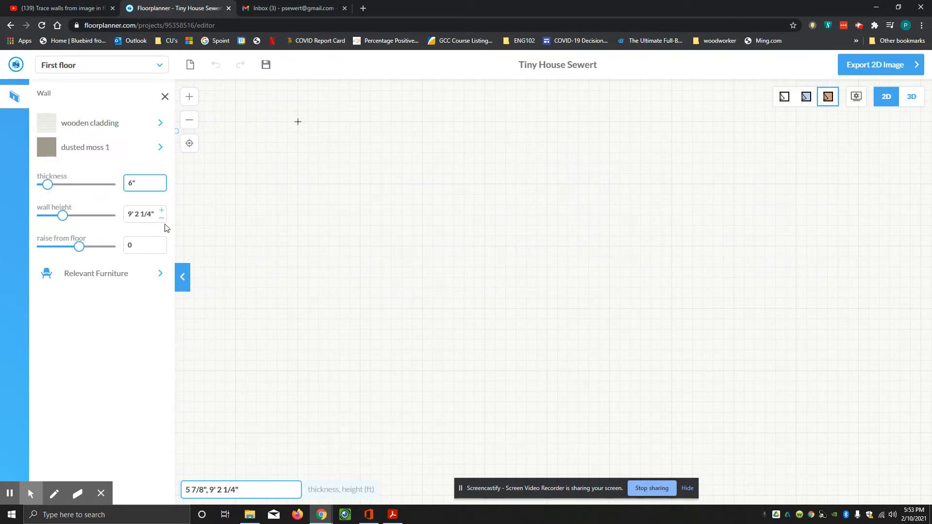
pyautogui.moveTo(123, 230)
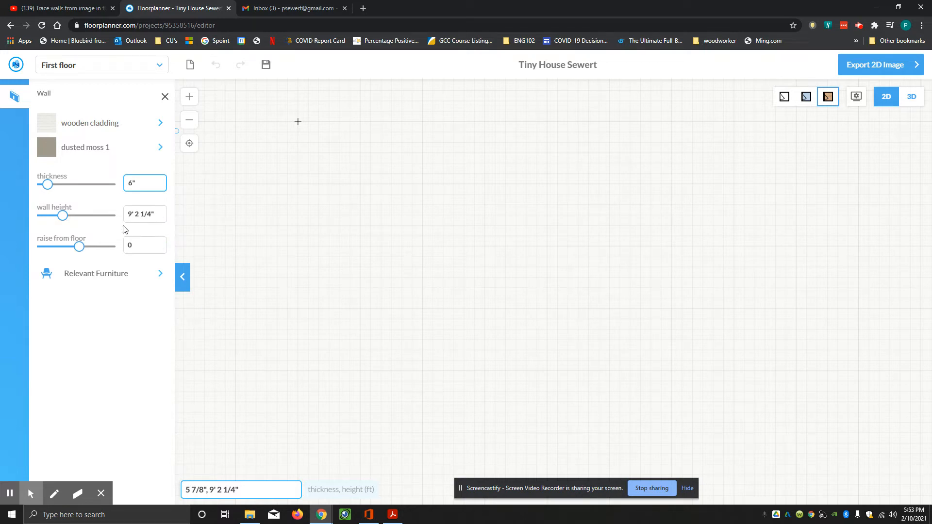
pyautogui.moveTo(266, 283)
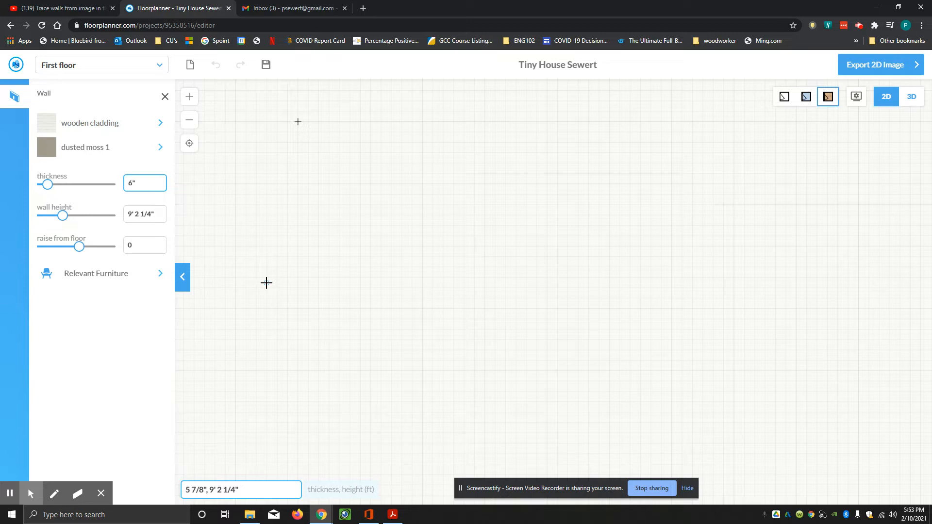
pyautogui.moveTo(603, 401)
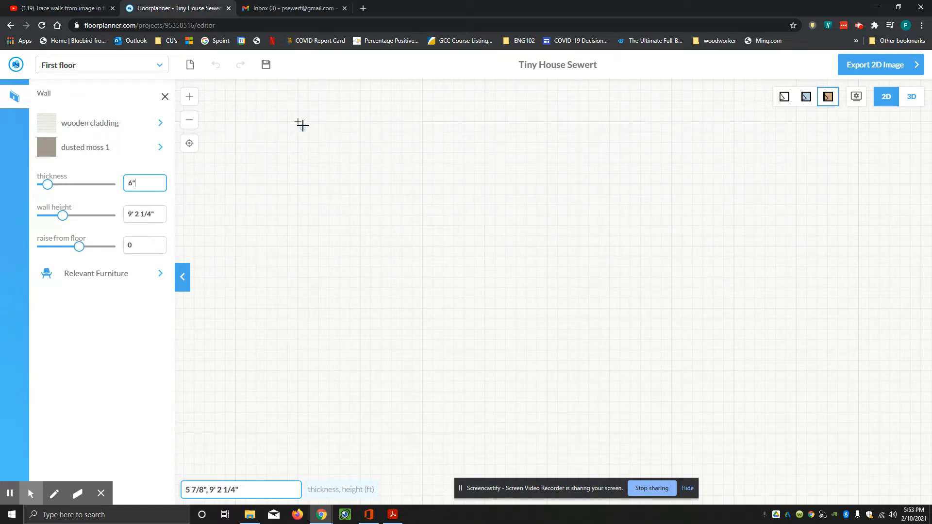
pyautogui.moveTo(297, 121)
pyautogui.write('"')
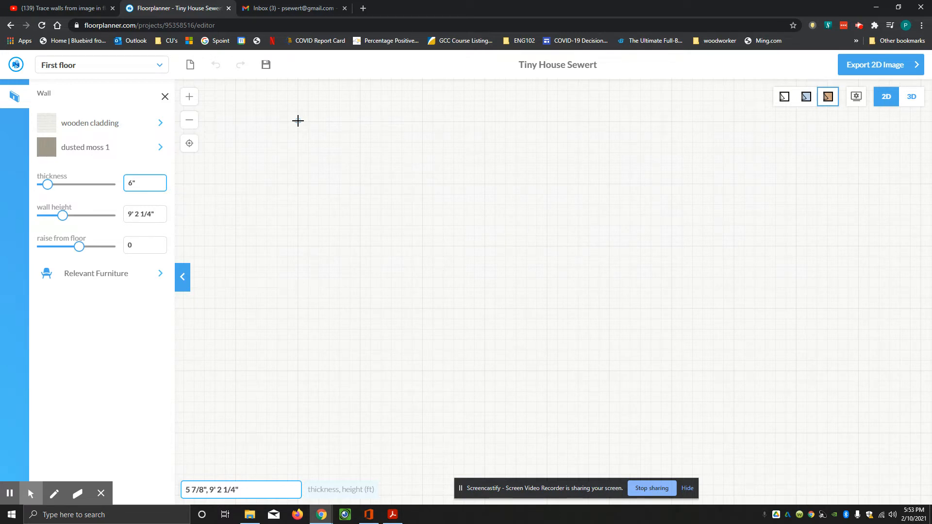
pyautogui.moveTo(304, 132)
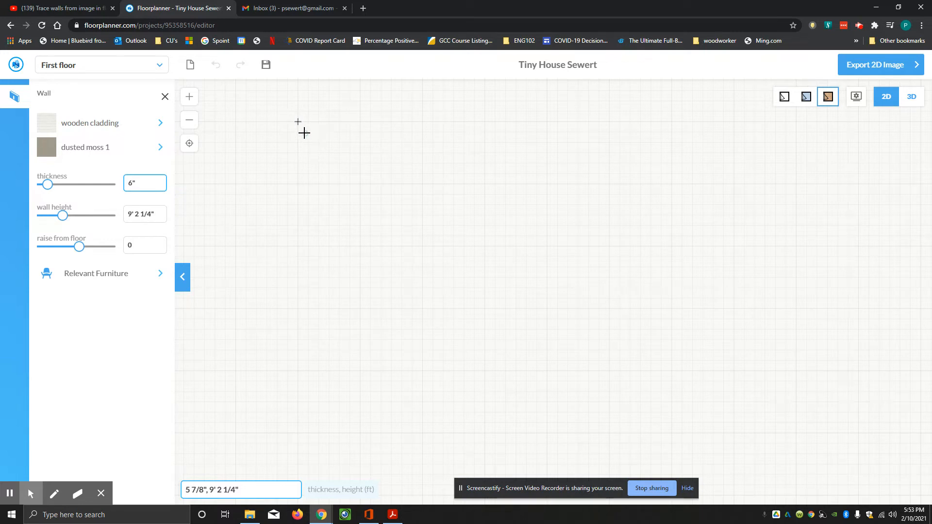
pyautogui.moveTo(297, 123)
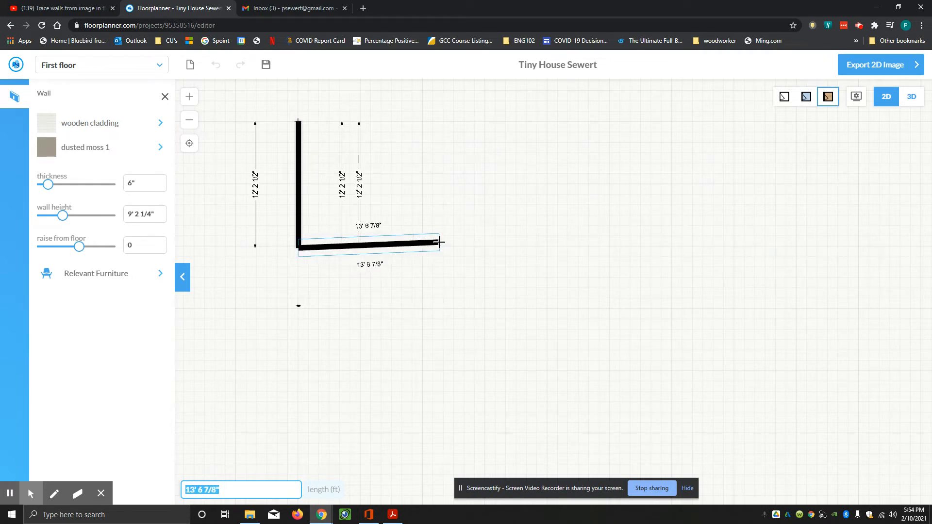
# Draw the left wall and a bottom wall of roughly 16 feet (15' 8 1/8")
pyautogui.write("16'")
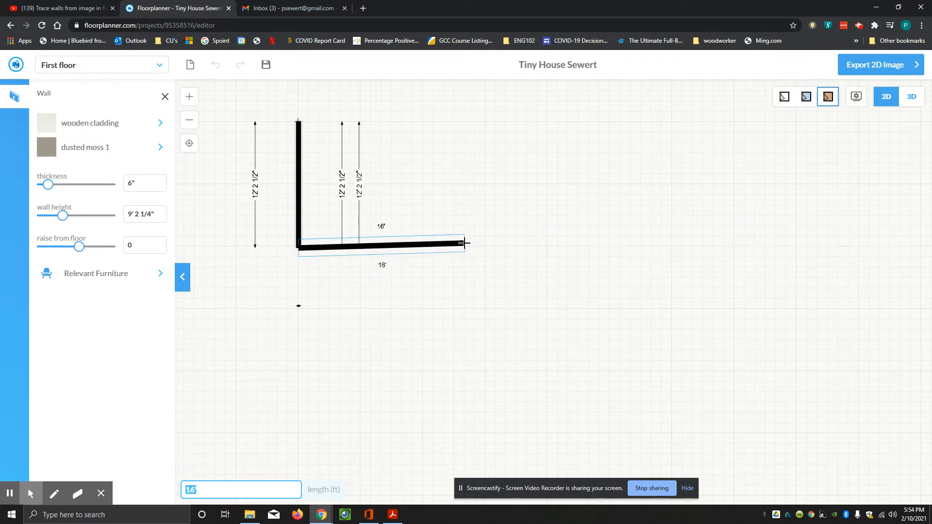
pyautogui.write('15\' 8 1/8"')
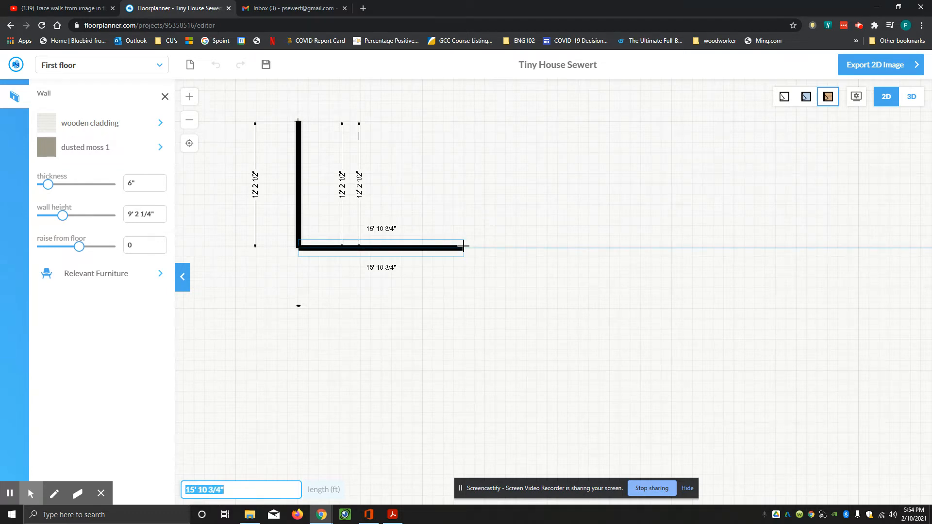
# Fix the bottom wall's end and add a 3' 9 1/2" wall to close the L-outline
pyautogui.click(462, 246)
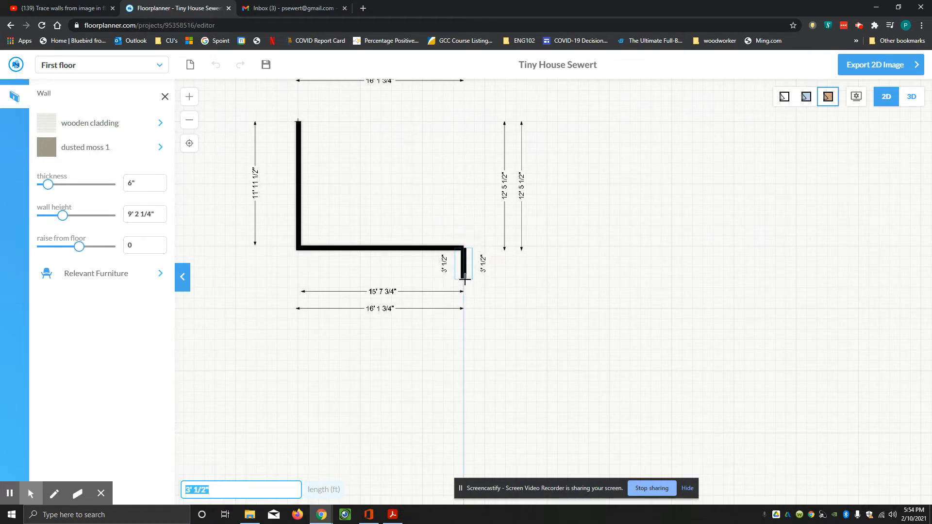
pyautogui.write('3\' 9 1/2"')
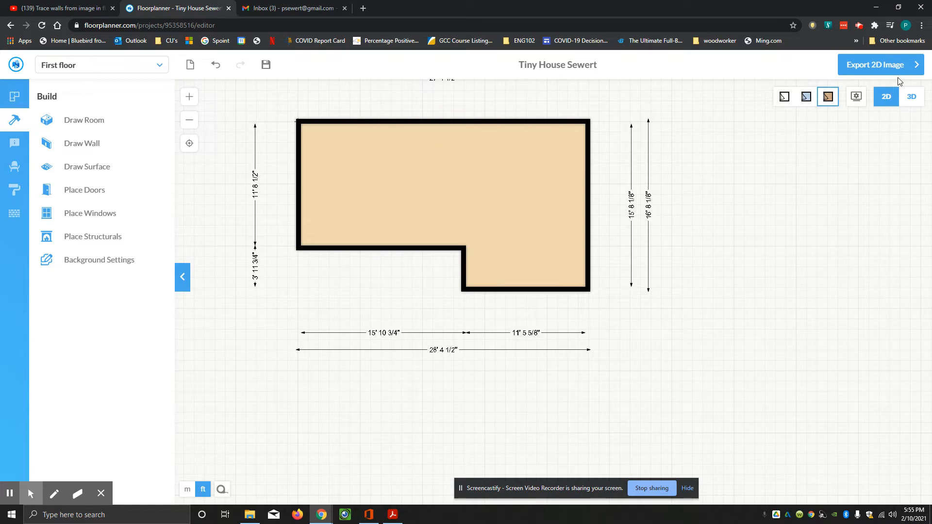
# Preview the walled L-shaped room in 3D, then return to the 2D plan
pyautogui.click(912, 97)
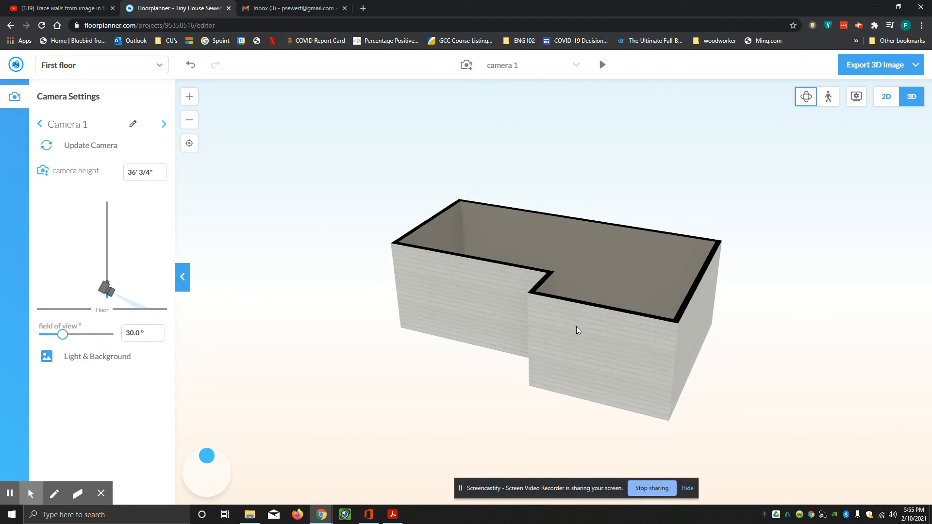
pyautogui.moveTo(639, 374)
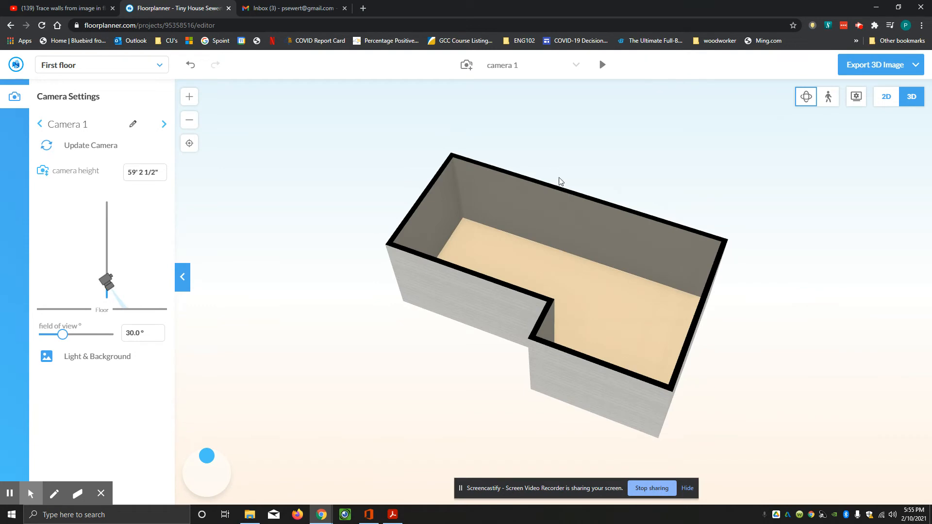
pyautogui.moveTo(886, 96)
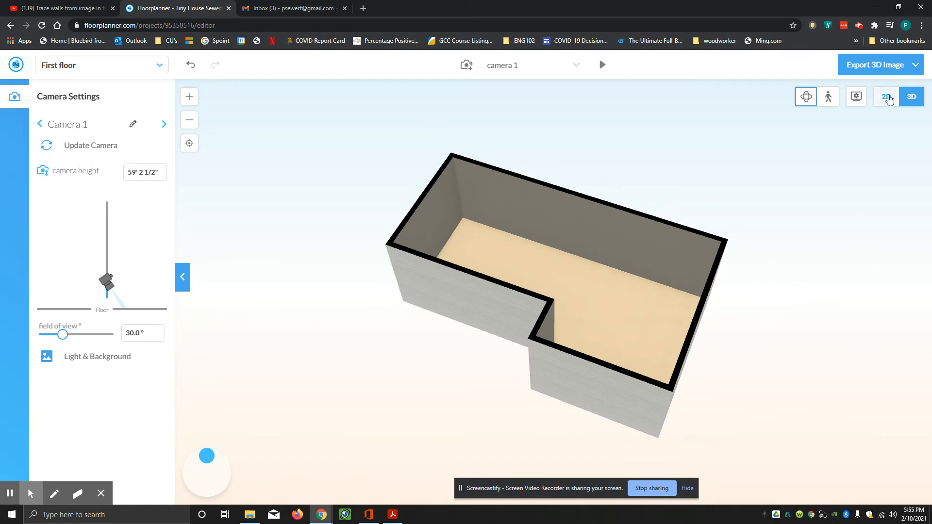
pyautogui.click(885, 96)
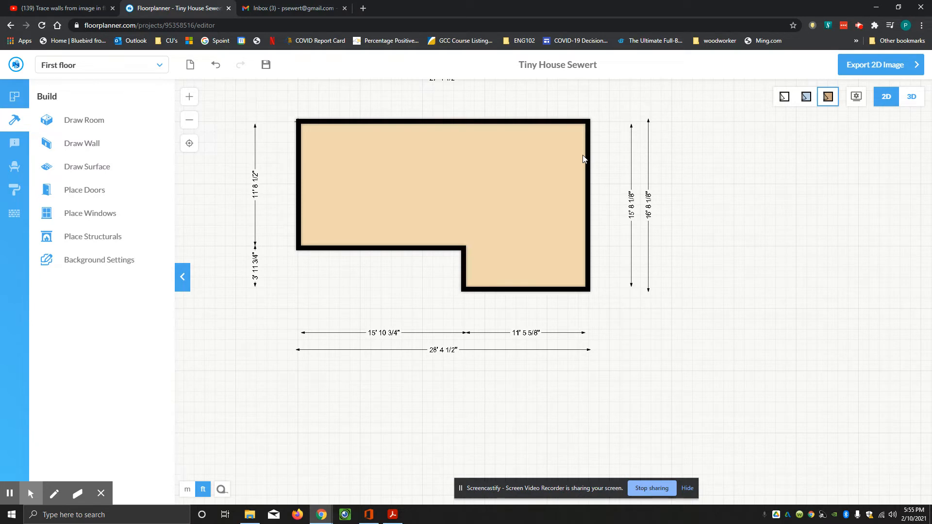
# Inspect the top wall's length, then switch the plan to the overhead 3D view
pyautogui.click(544, 123)
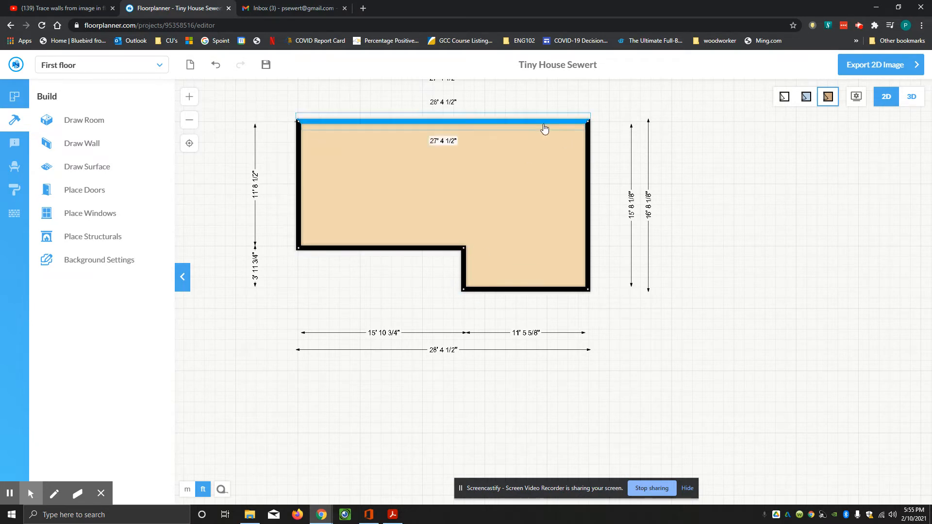
pyautogui.click(540, 132)
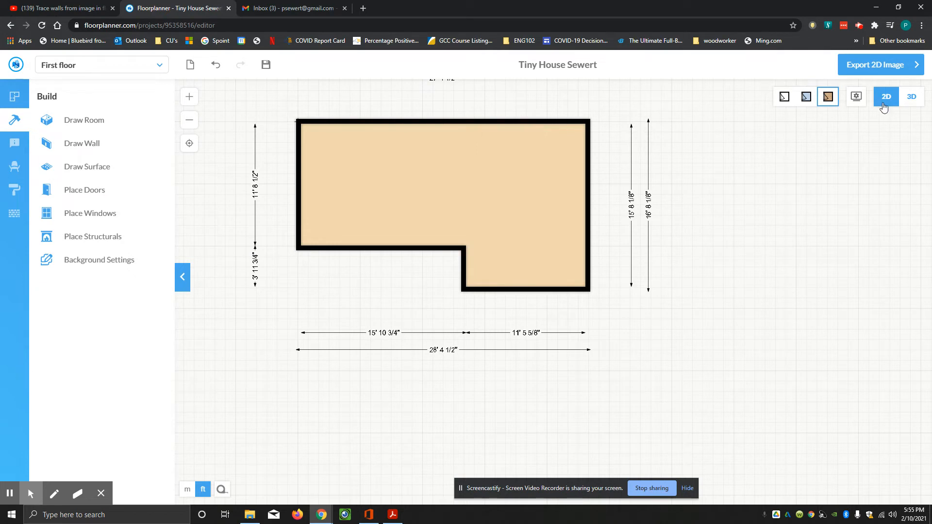
pyautogui.click(856, 97)
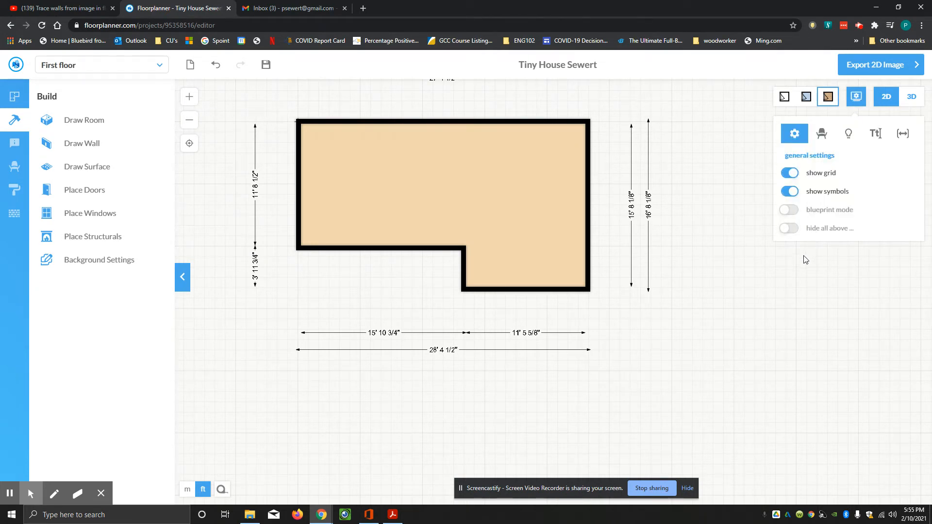
pyautogui.moveTo(804, 263)
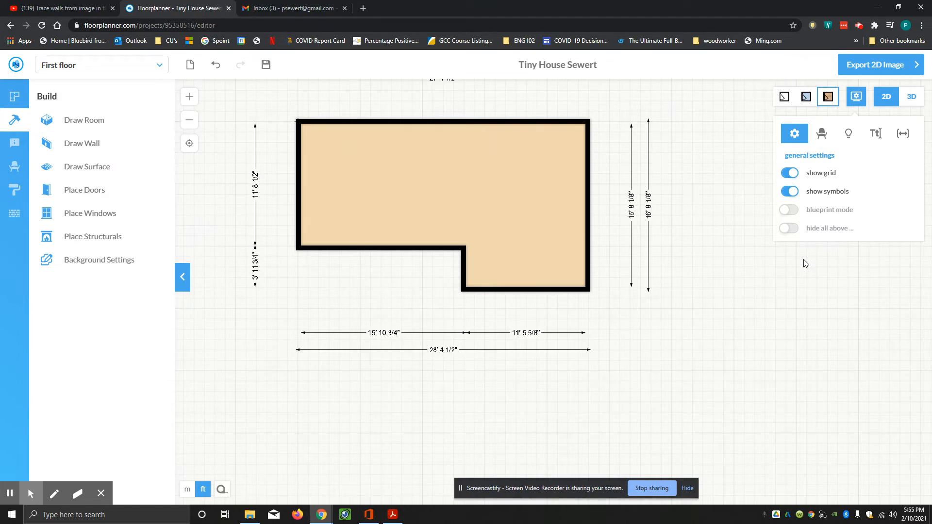
pyautogui.moveTo(887, 96)
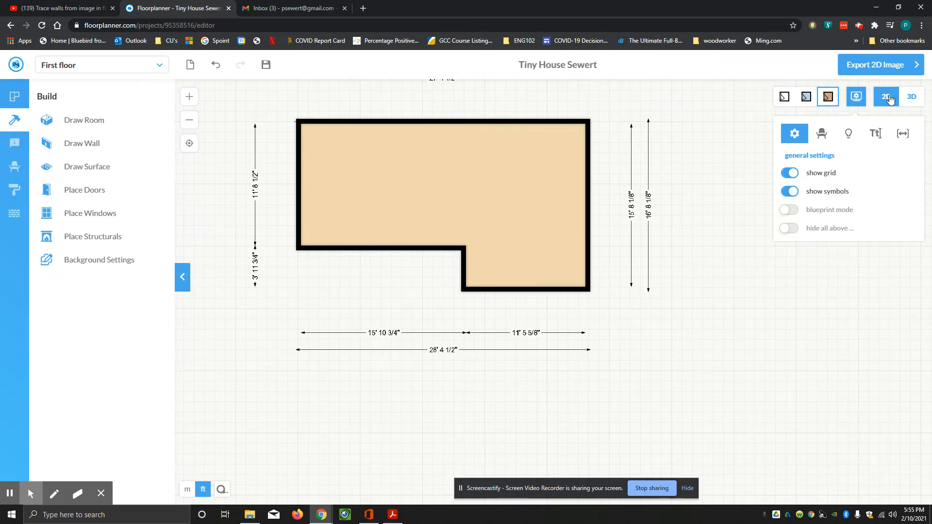
pyautogui.click(912, 96)
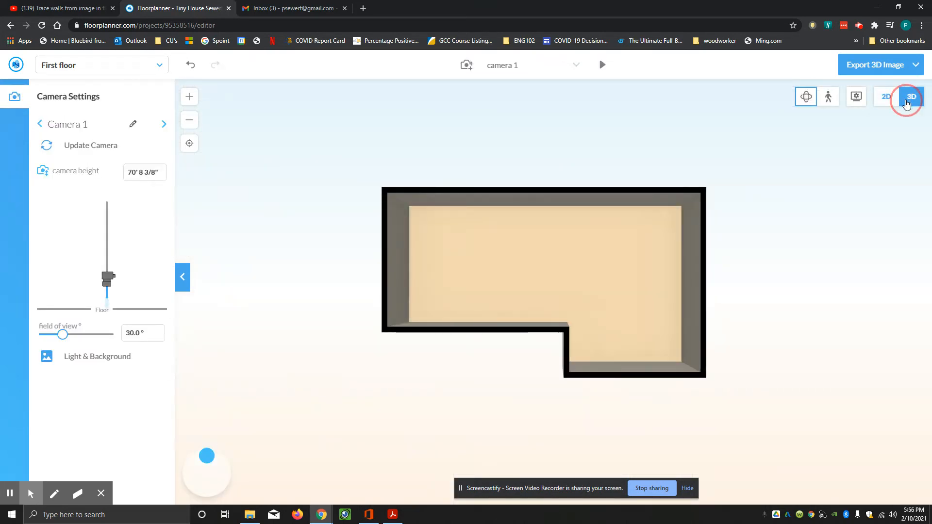
# Preview the L-shaped room with cutaway walls, then turn cutaway off and close the options
pyautogui.click(856, 96)
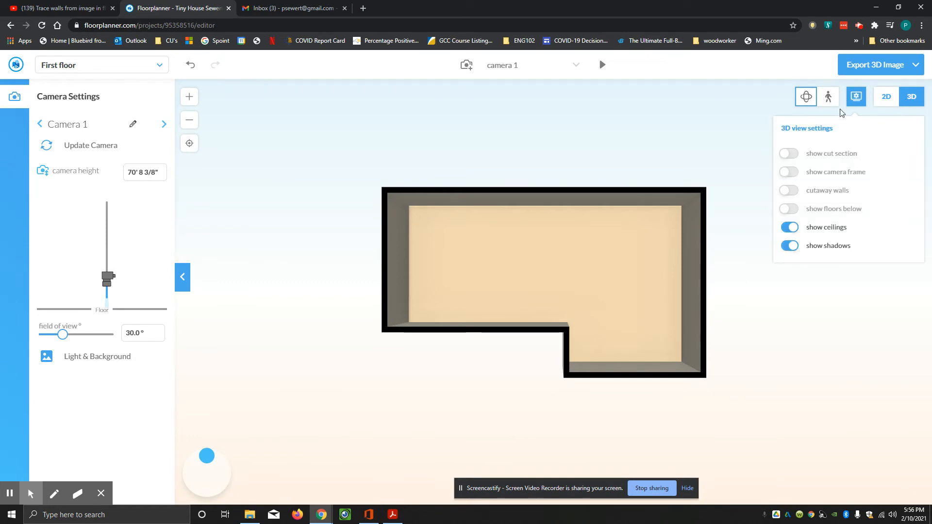
pyautogui.click(789, 190)
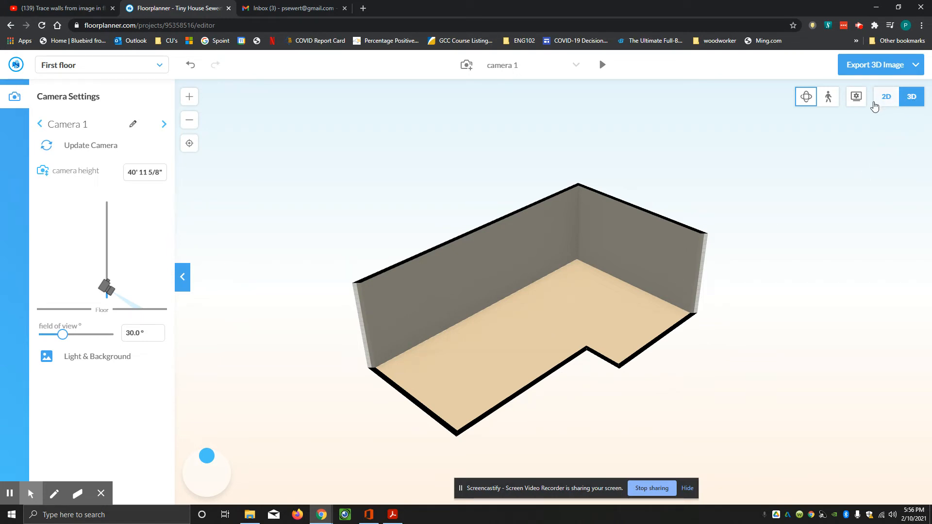
pyautogui.click(856, 96)
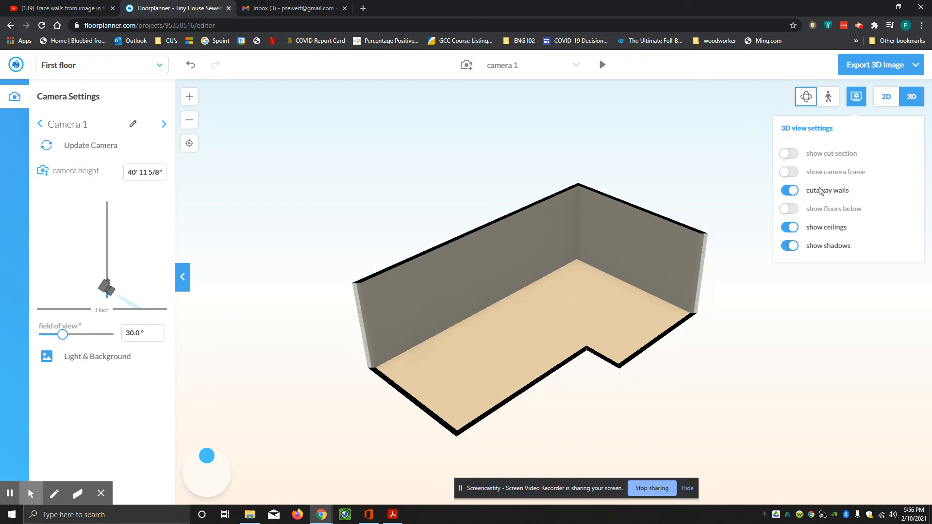
pyautogui.moveTo(808, 267)
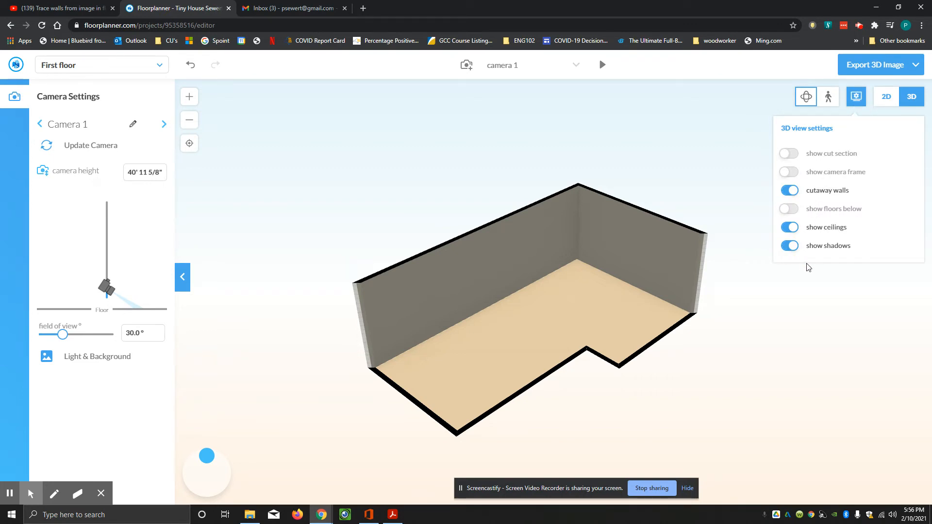
pyautogui.click(789, 190)
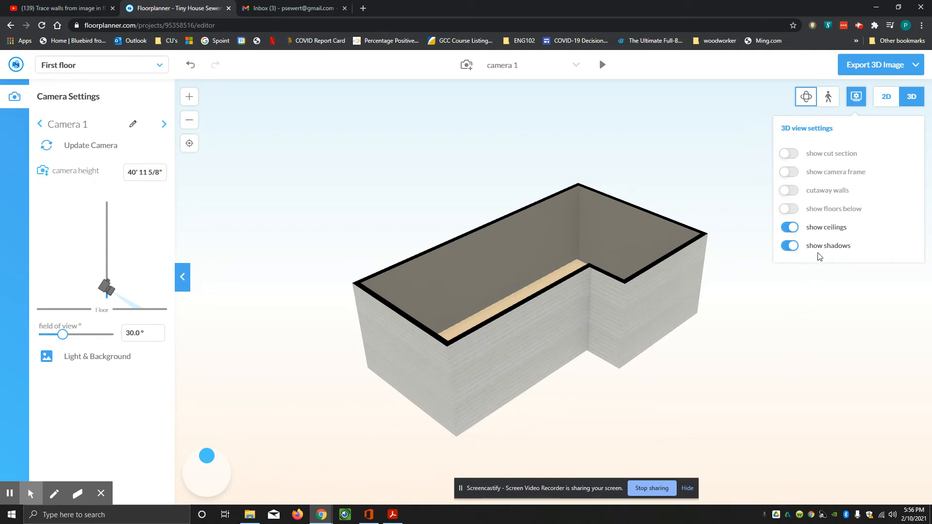
pyautogui.moveTo(795, 329)
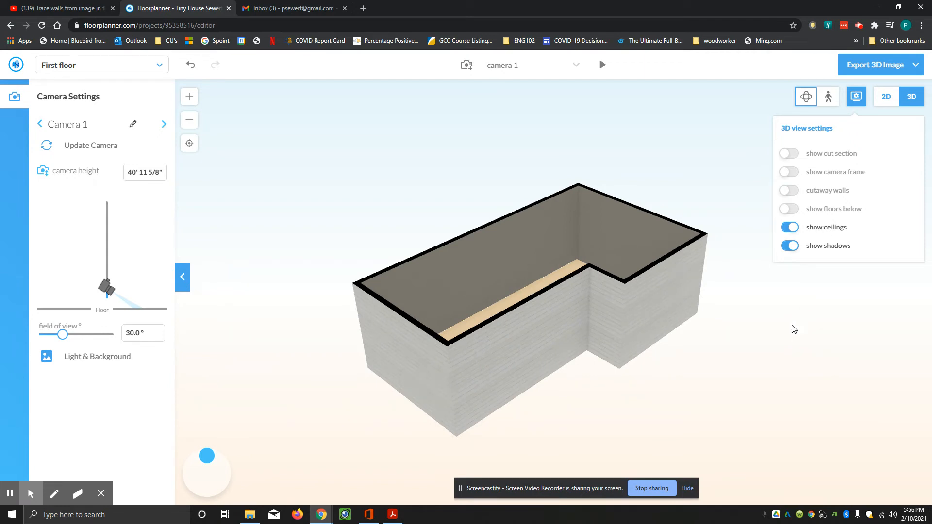
pyautogui.click(885, 97)
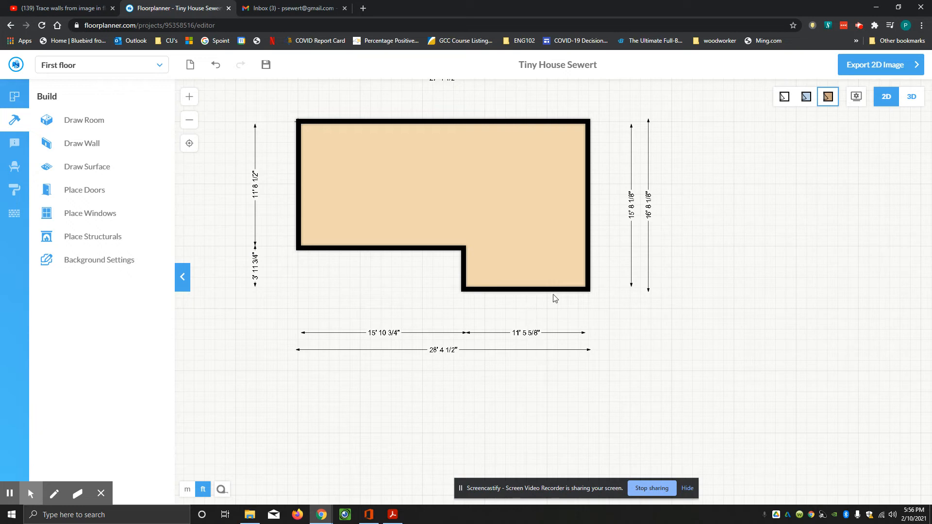
# Change the 11' 5 5/8" notch-side bottom wall dimension to 12'
pyautogui.click(525, 290)
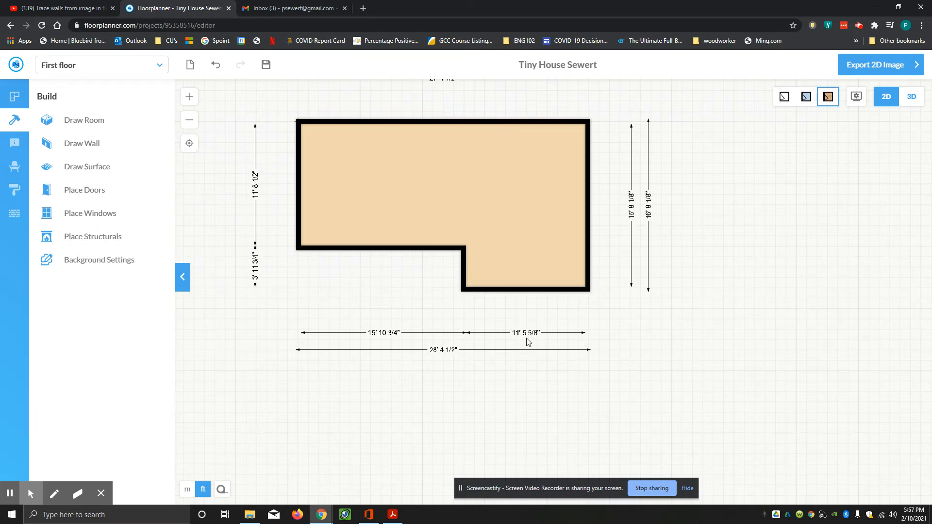
pyautogui.click(531, 332)
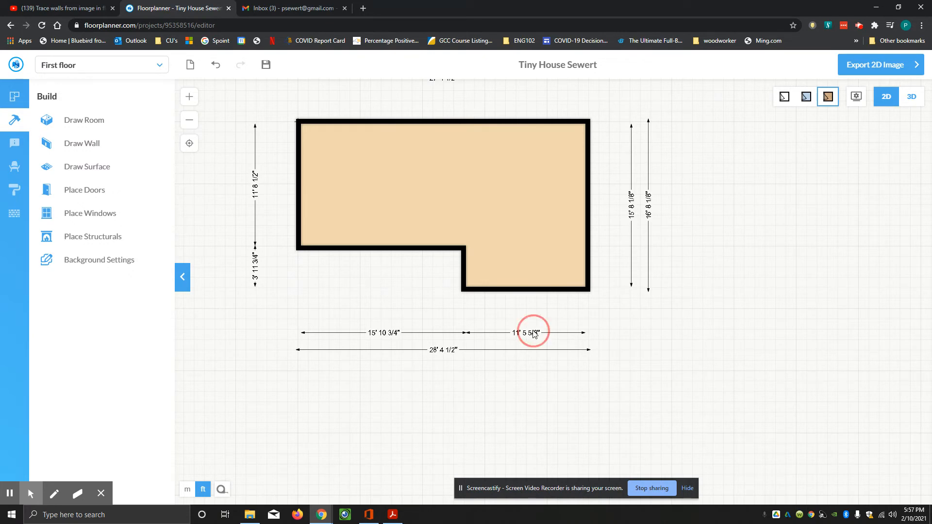
pyautogui.click(531, 332)
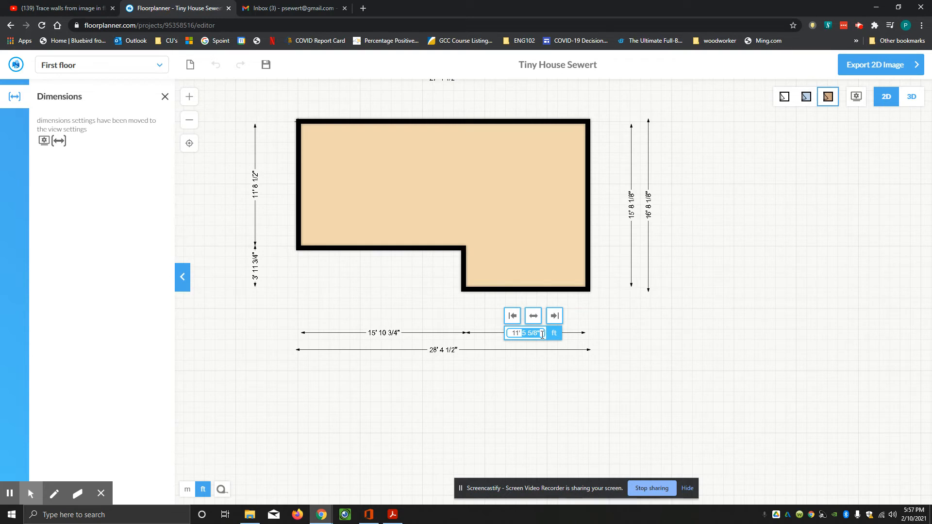
pyautogui.click(528, 341)
pyautogui.write('12')
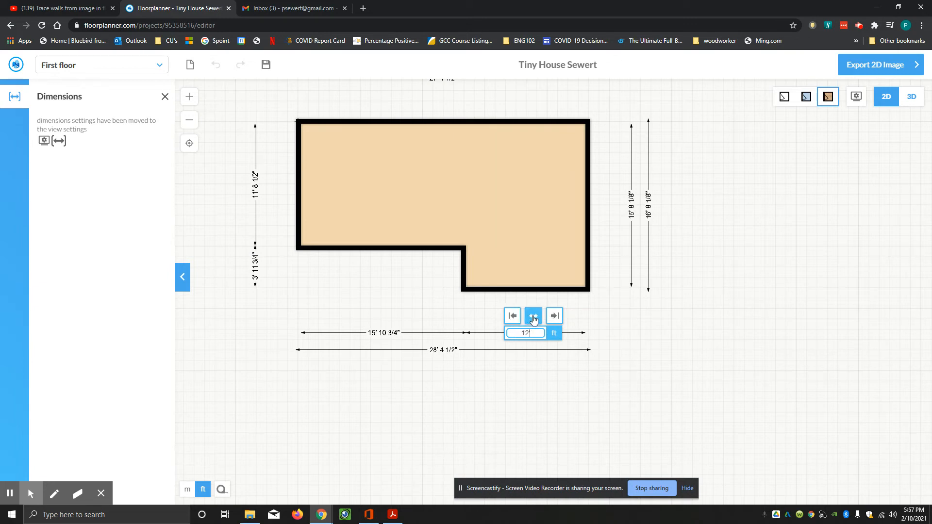
pyautogui.moveTo(554, 315)
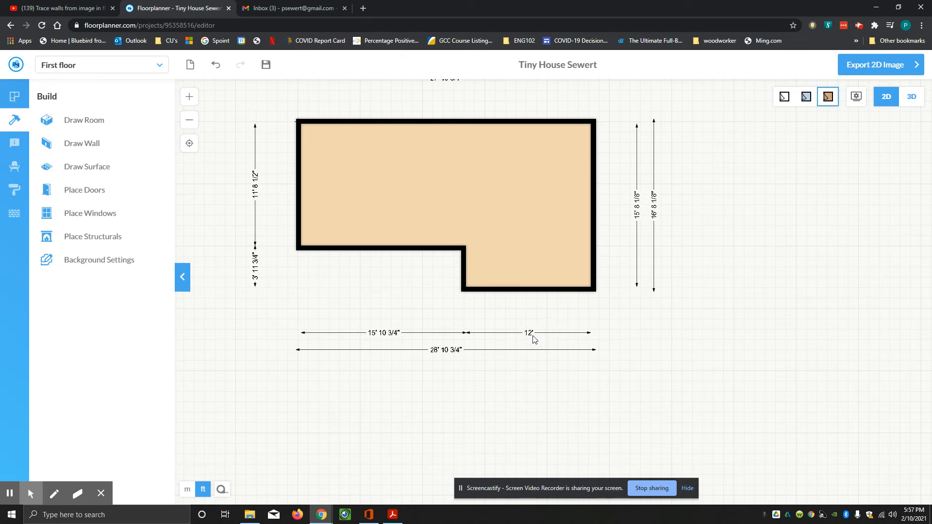
pyautogui.moveTo(535, 336)
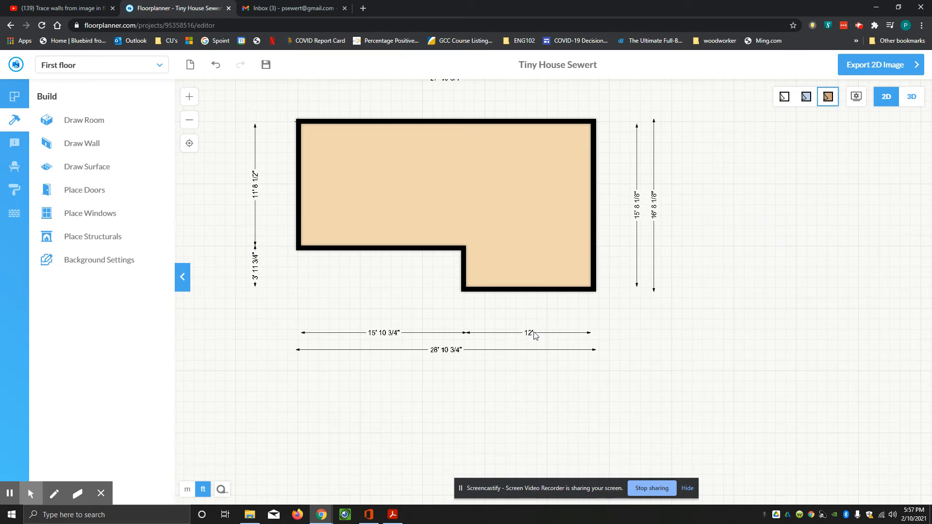
pyautogui.moveTo(401, 343)
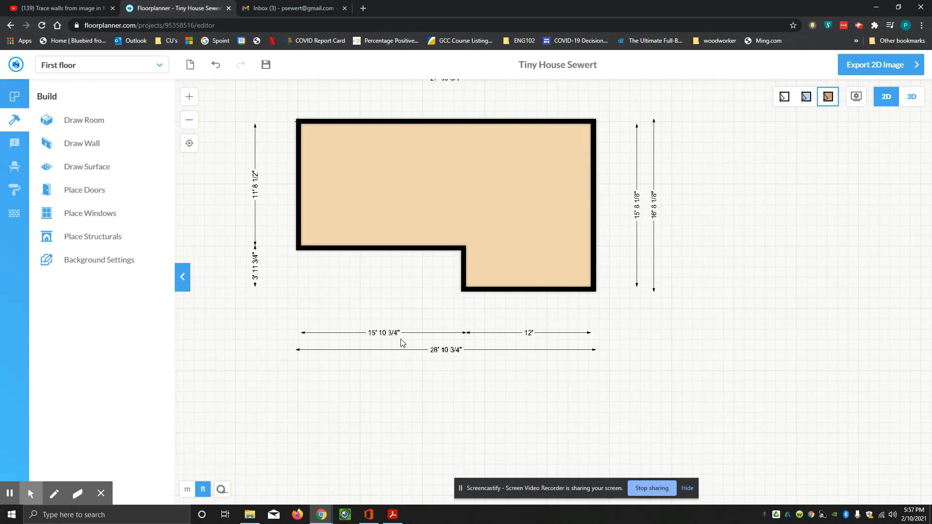
# Change the 15' 10 3/4" left bottom wall dimension to 16'
pyautogui.click(376, 336)
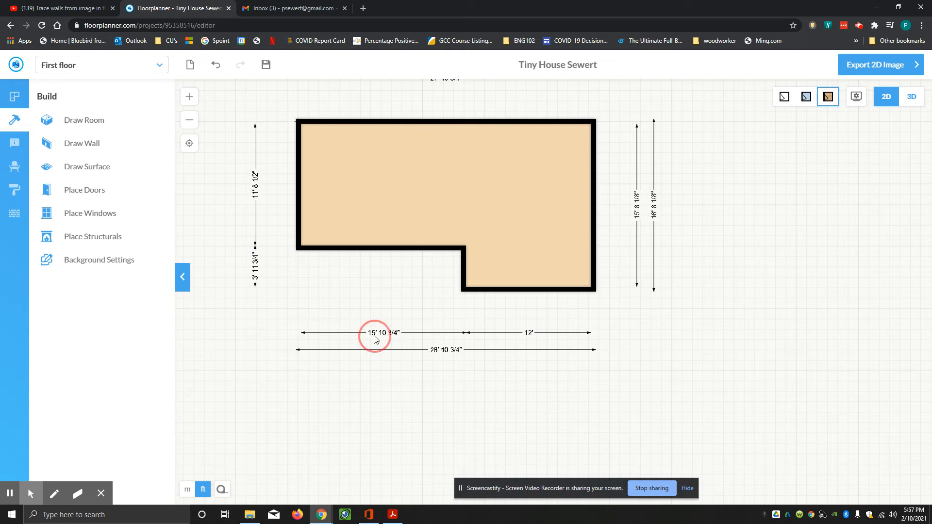
pyautogui.click(376, 333)
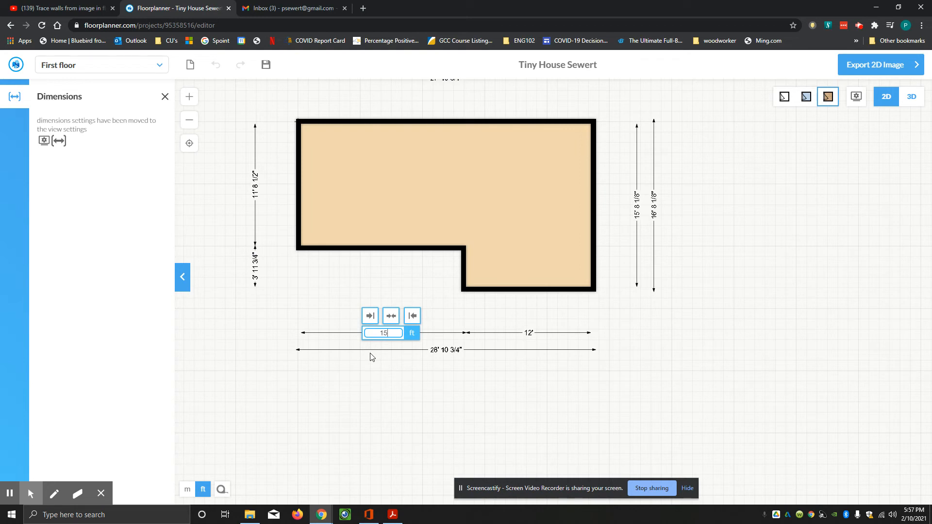
pyautogui.write('16')
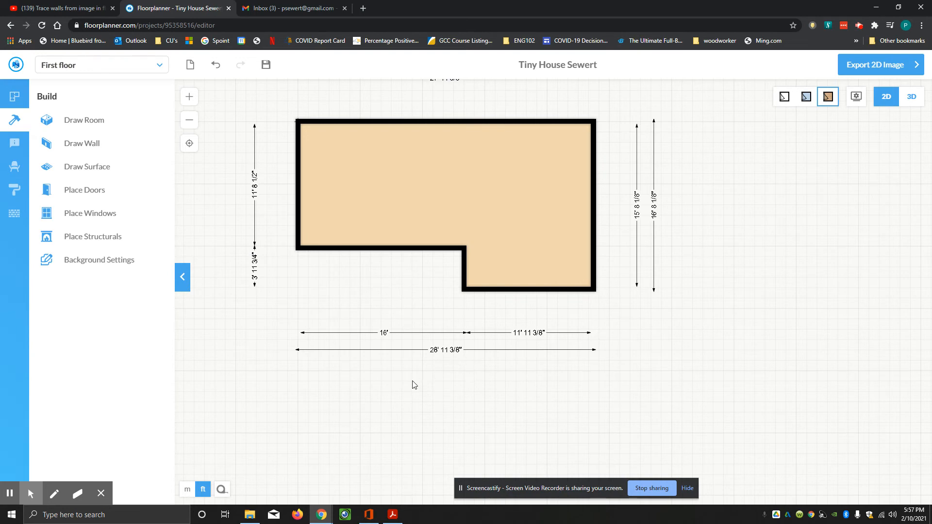
pyautogui.moveTo(530, 343)
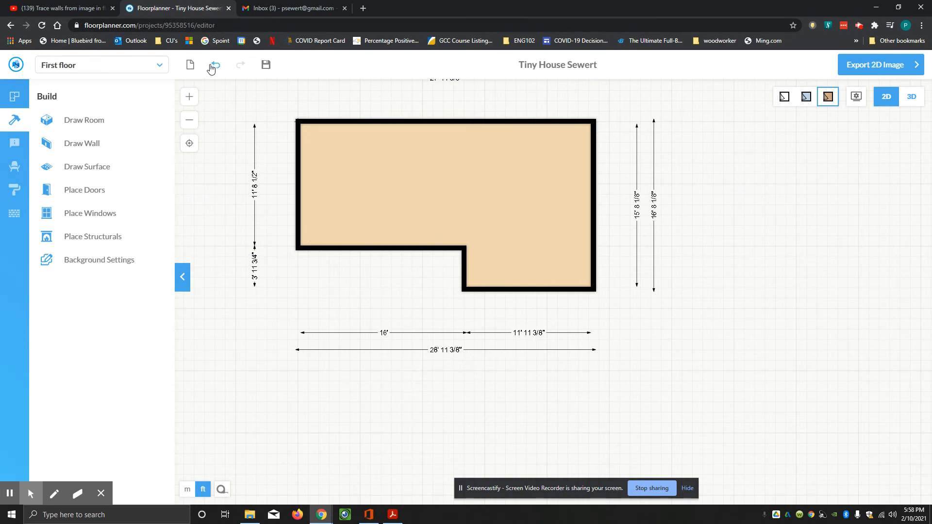
# Undo the earlier edit, re-apply 16′ to the left bottom wall, and set 29′ overall
pyautogui.click(214, 65)
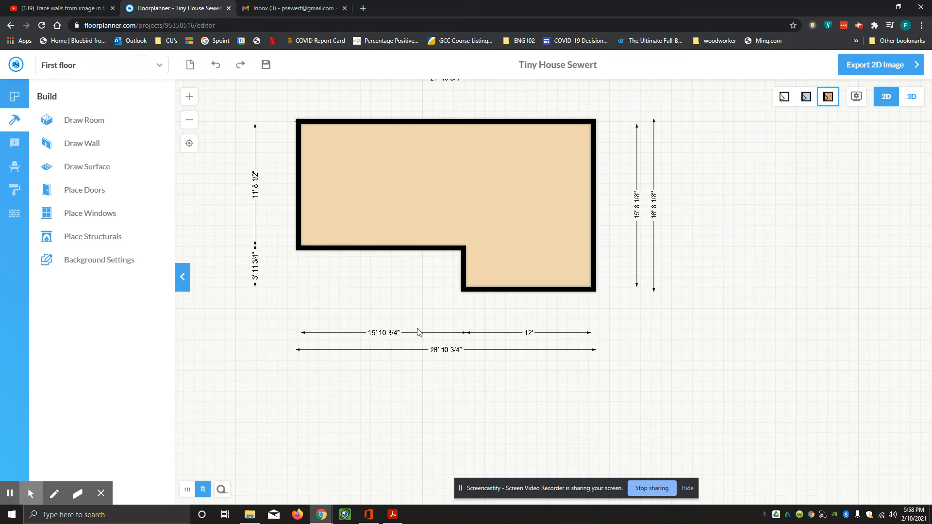
pyautogui.click(385, 332)
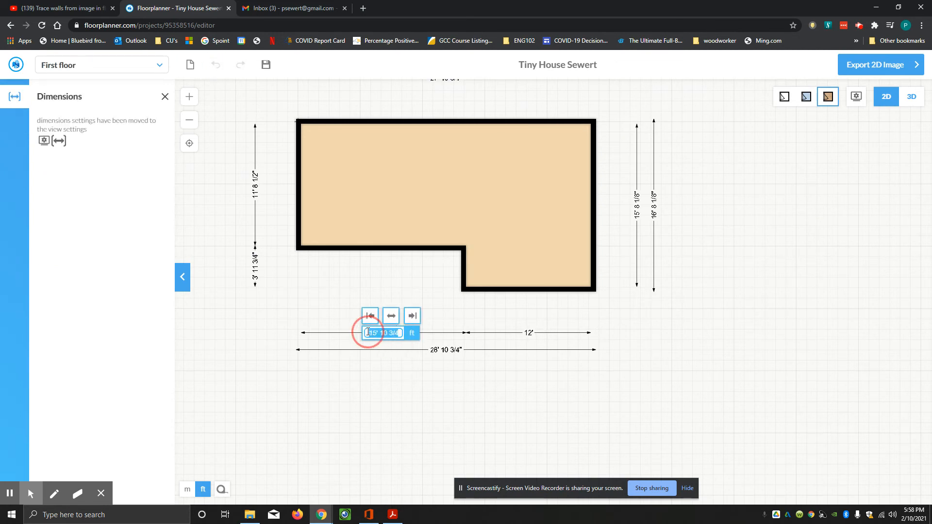
pyautogui.write("16'")
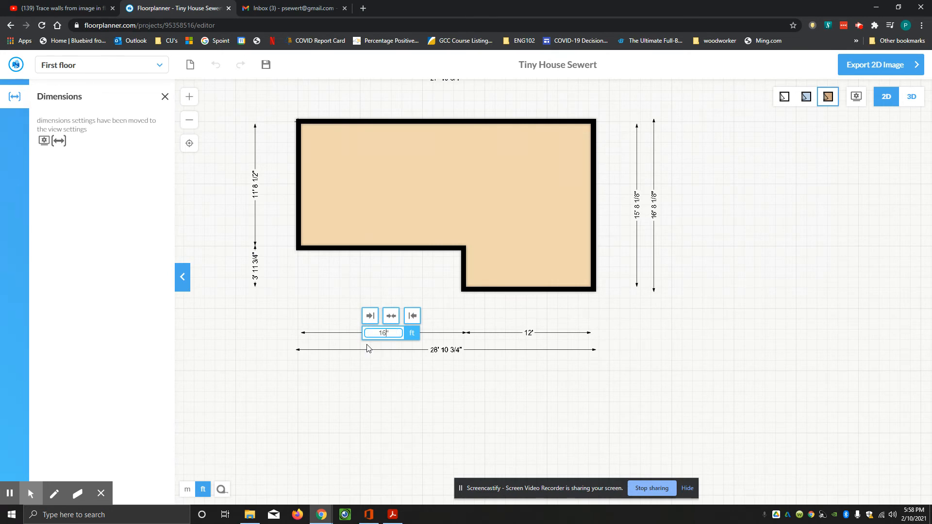
pyautogui.click(369, 316)
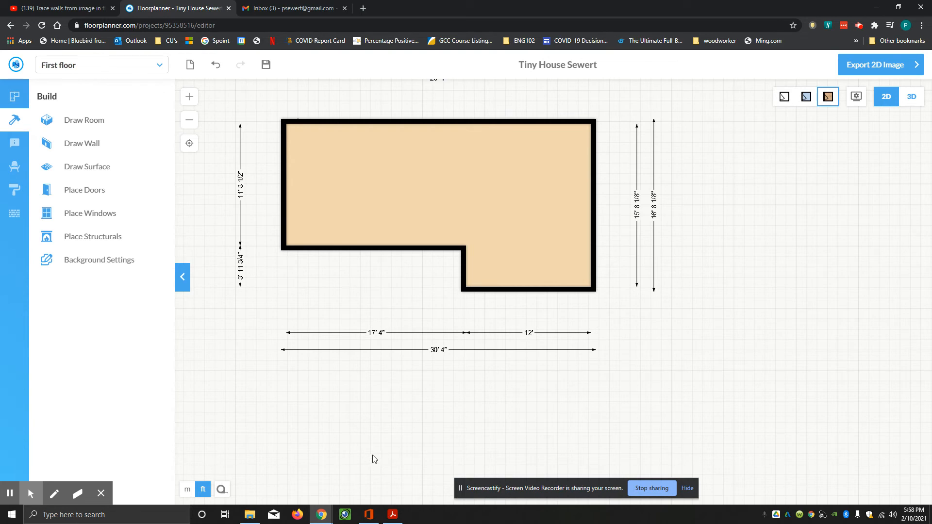
pyautogui.moveTo(381, 415)
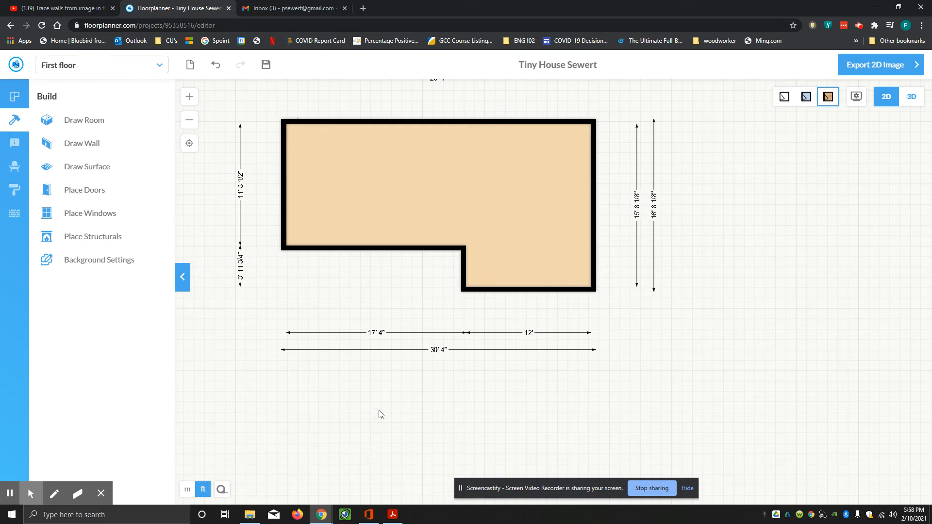
pyautogui.click(379, 332)
pyautogui.write("16'")
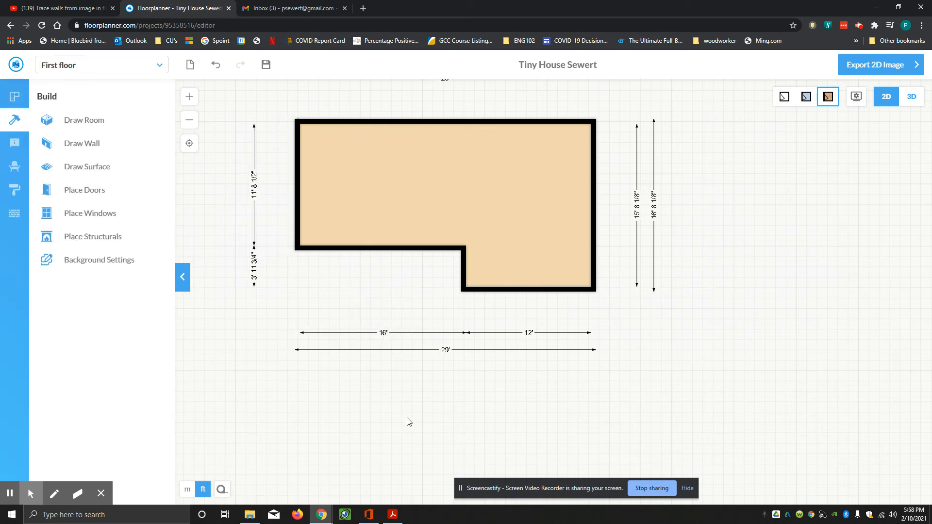
pyautogui.click(451, 250)
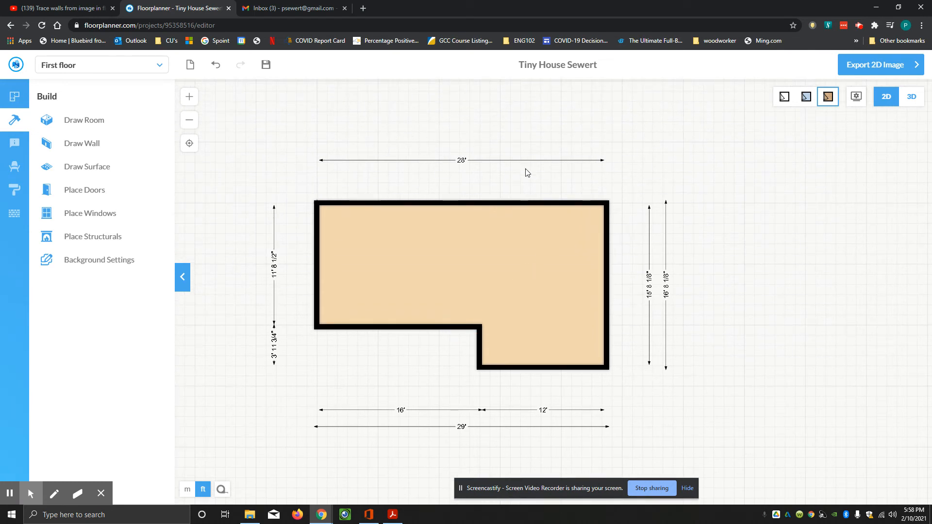
pyautogui.moveTo(701, 346)
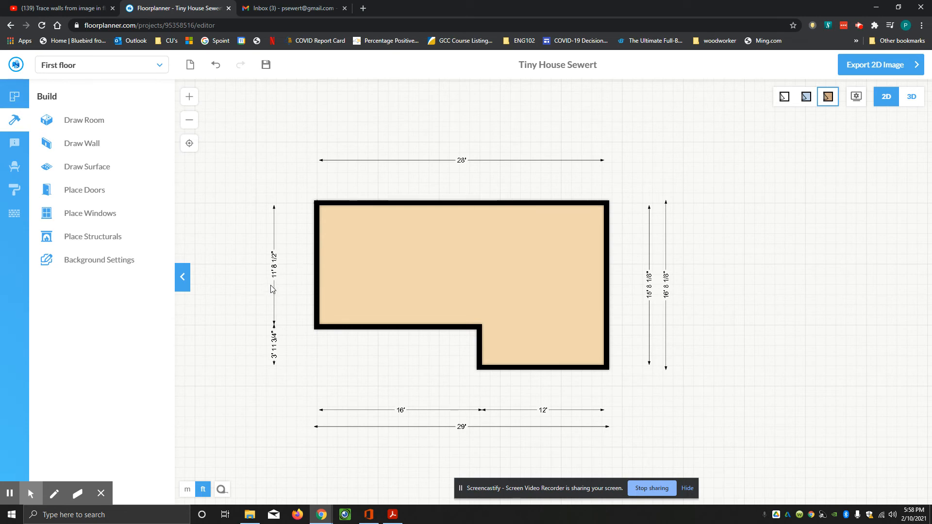
# Enter 12 for the 11′ 8½″ upper left wall dimension
pyautogui.click(273, 257)
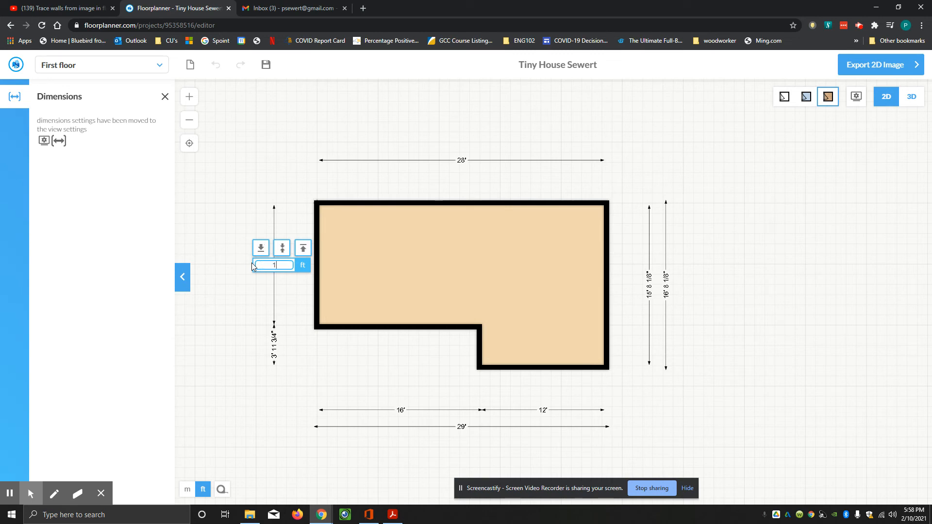
pyautogui.write('12')
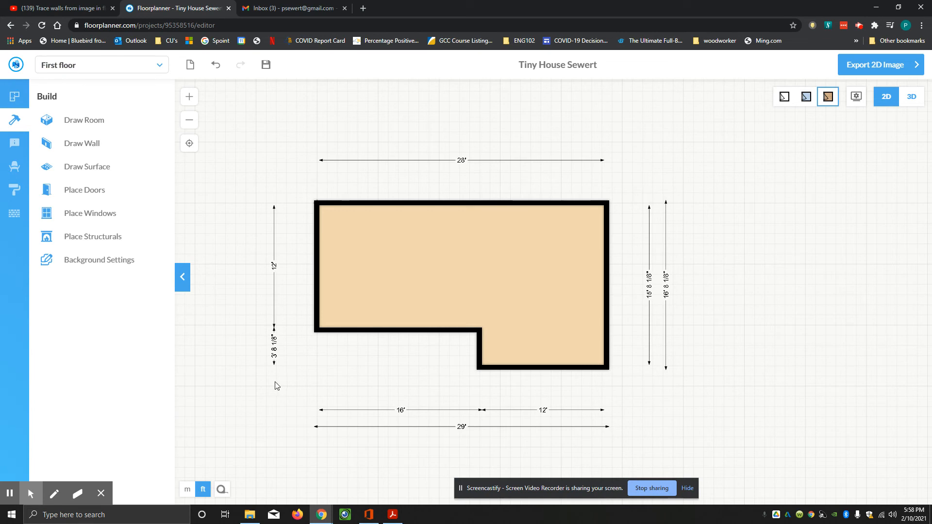
pyautogui.moveTo(670, 291)
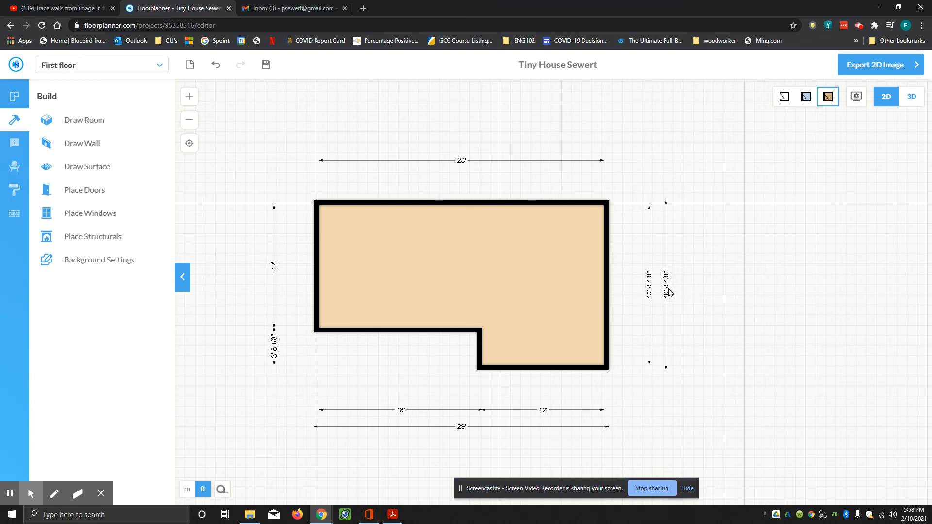
# Set the right wall dimensions to 16′ inner and 17′ outer, choosing the fixed wall end
pyautogui.click(665, 291)
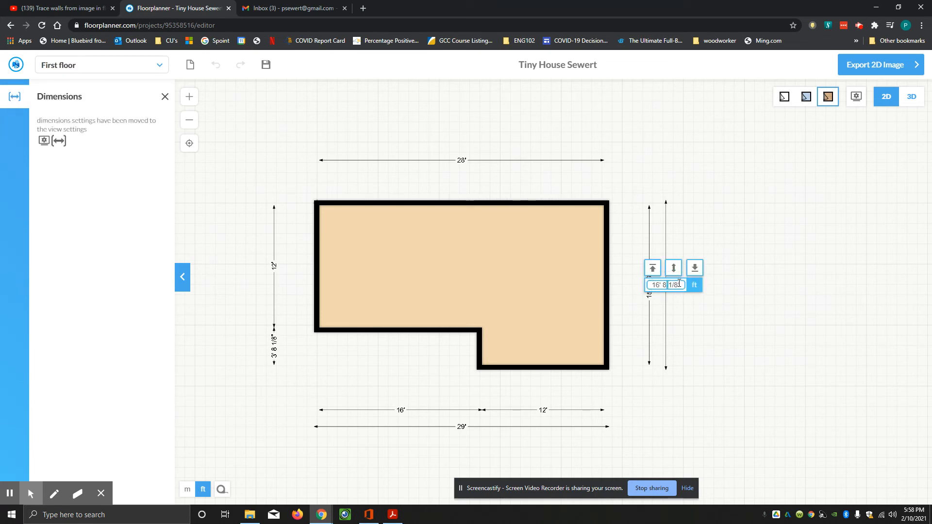
pyautogui.click(664, 285)
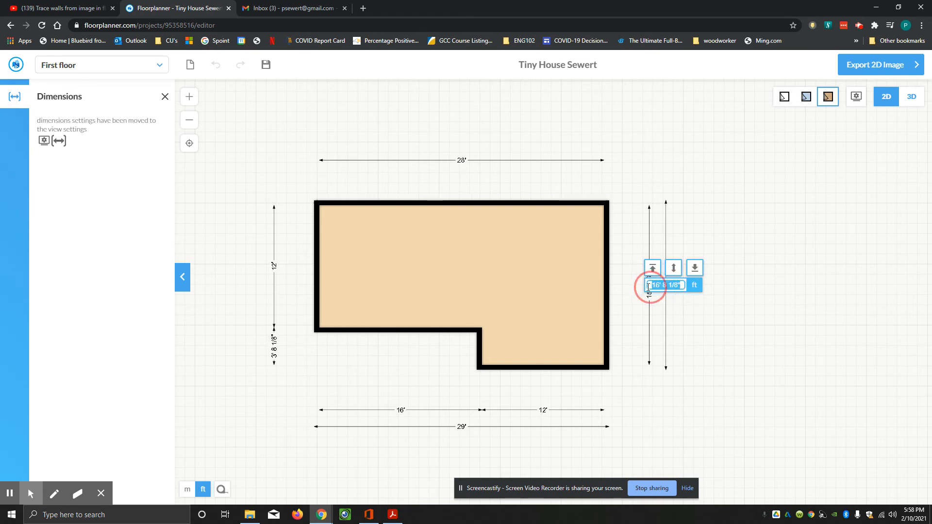
pyautogui.moveTo(792, 285)
pyautogui.write('14')
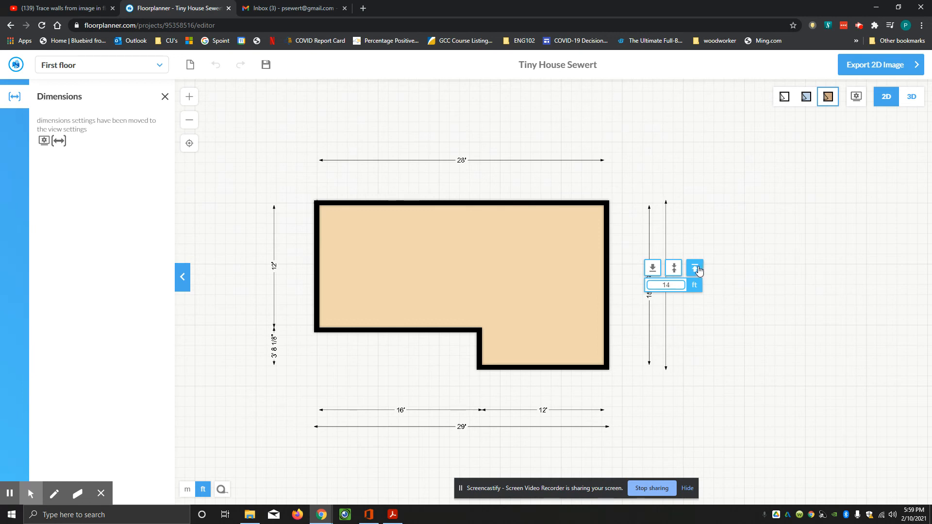
pyautogui.click(165, 96)
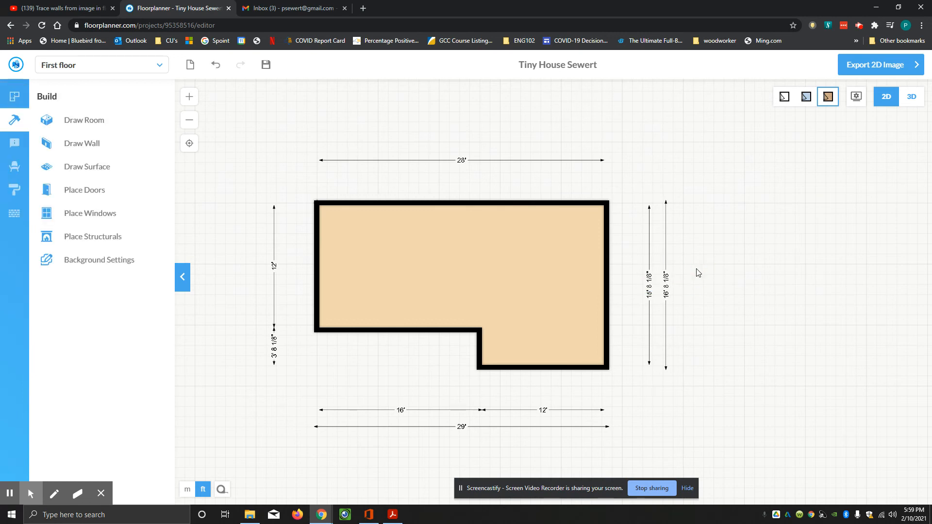
pyautogui.moveTo(643, 280)
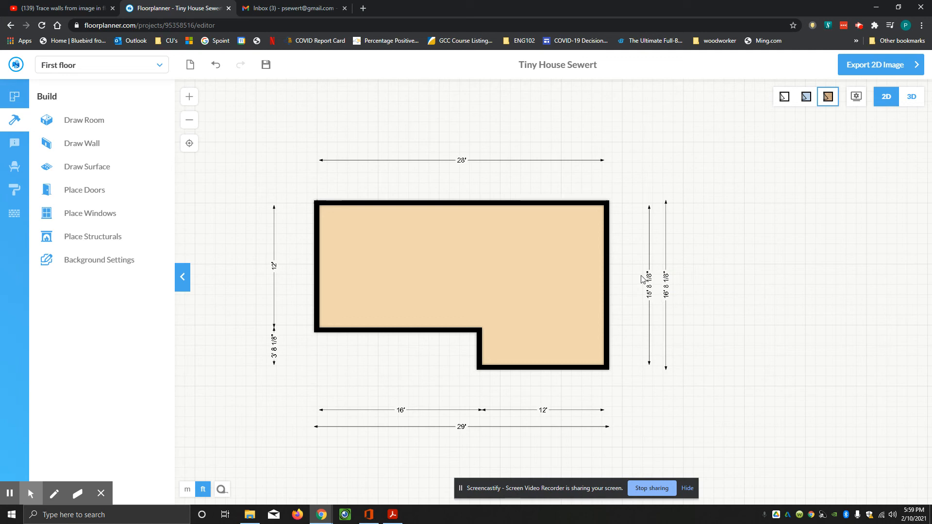
pyautogui.click(649, 279)
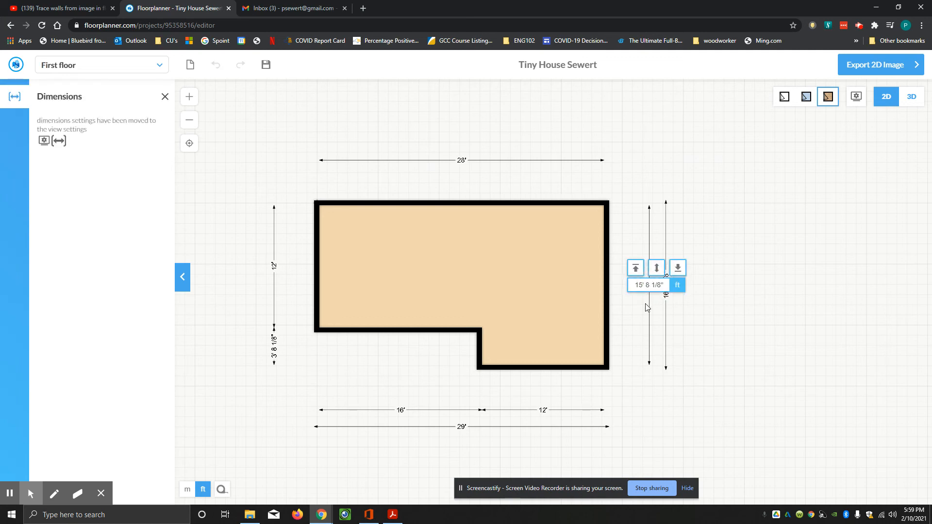
pyautogui.moveTo(650, 302)
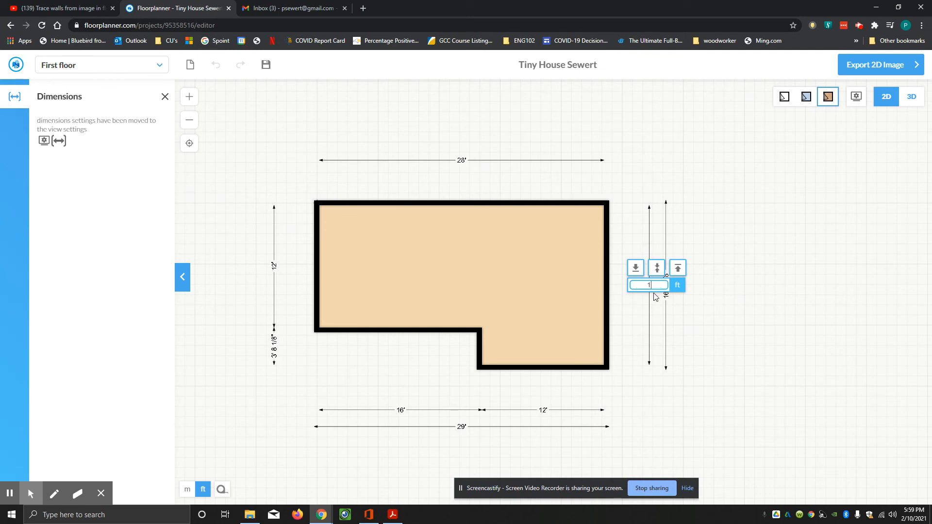
pyautogui.write('16')
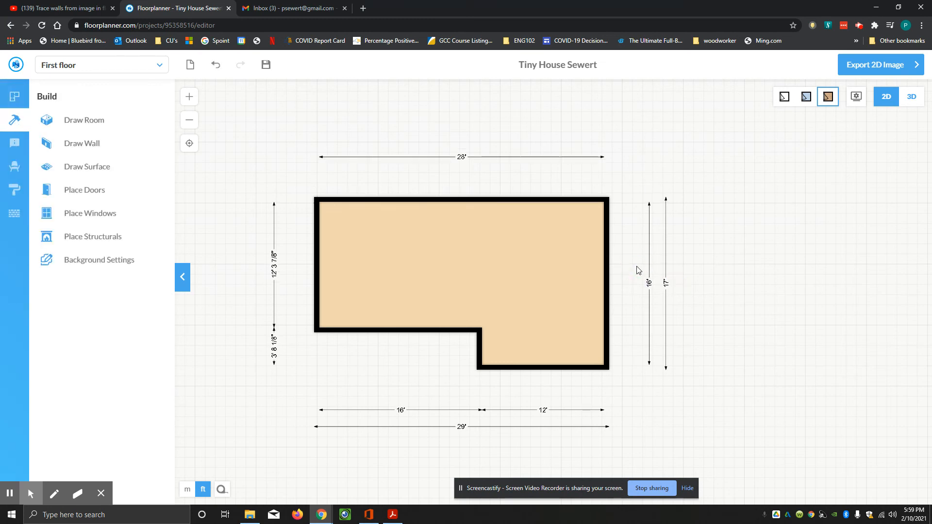
pyautogui.moveTo(717, 324)
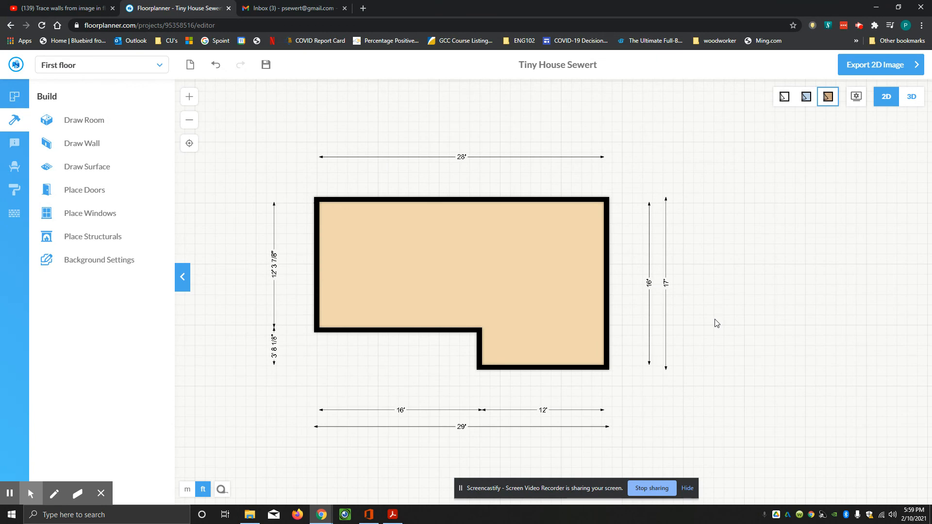
pyautogui.moveTo(281, 331)
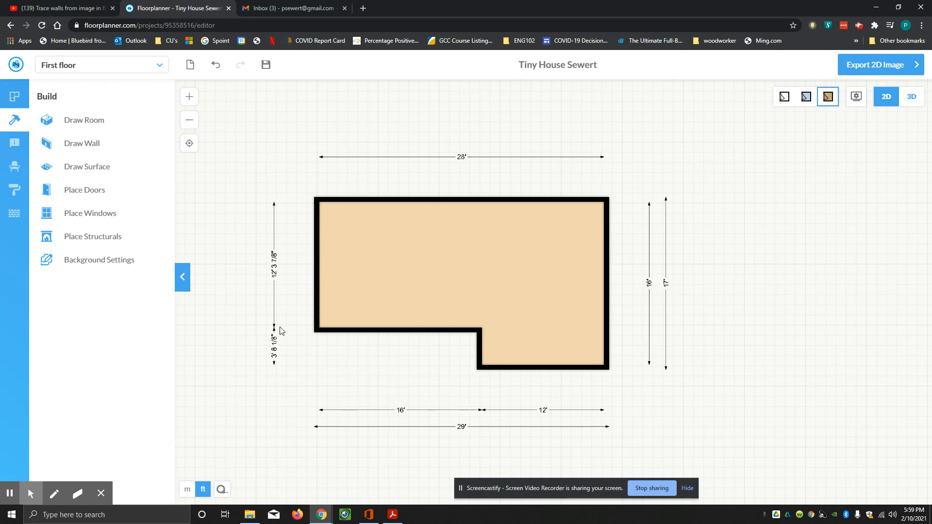
# Open the 3′ 8⅛″ lower-left wall dimension to change it to 4′
pyautogui.click(273, 350)
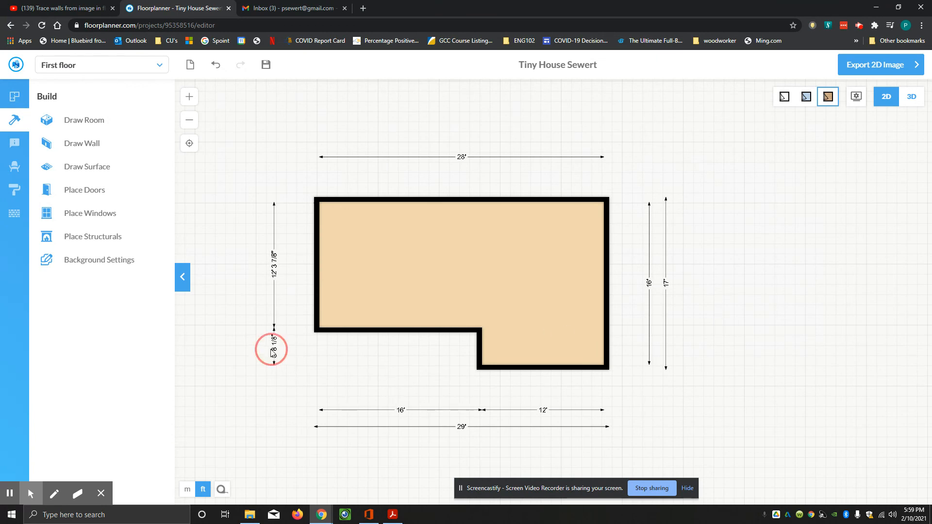
pyautogui.click(271, 350)
pyautogui.write("4'")
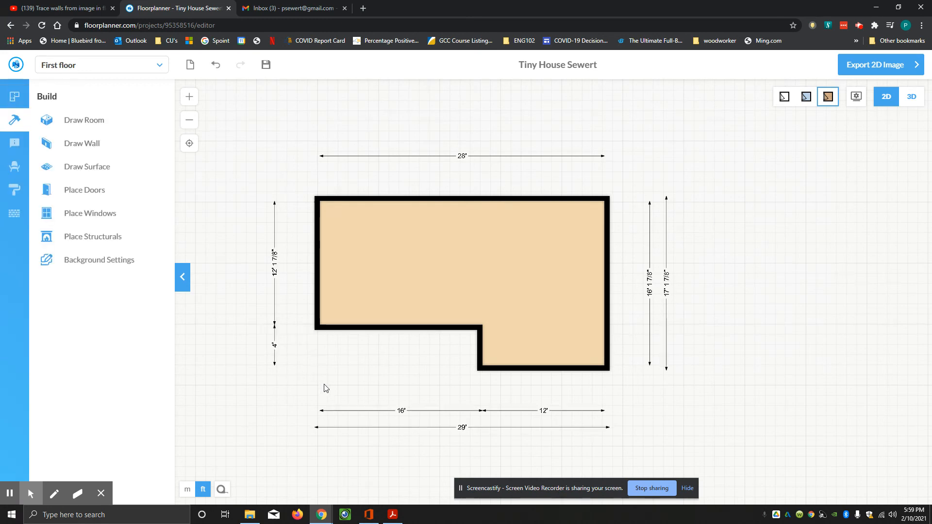
pyautogui.moveTo(280, 268)
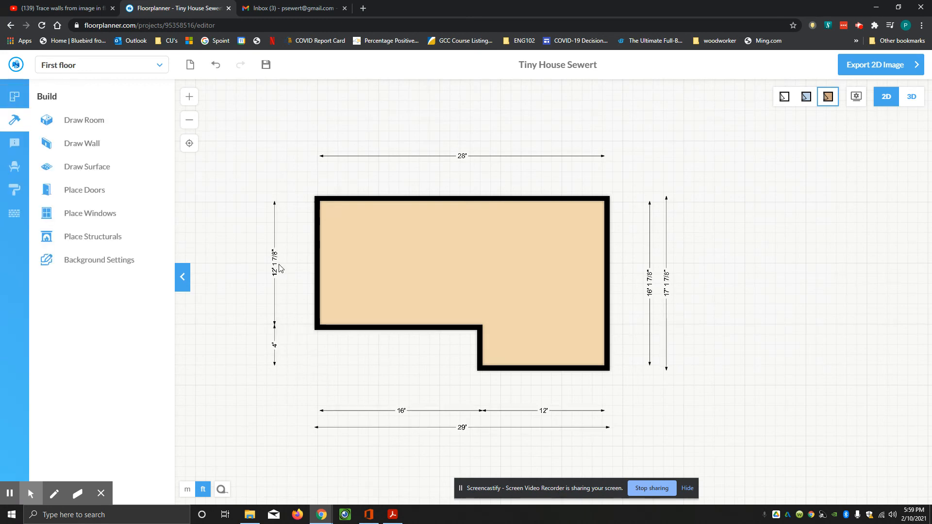
pyautogui.moveTo(272, 270)
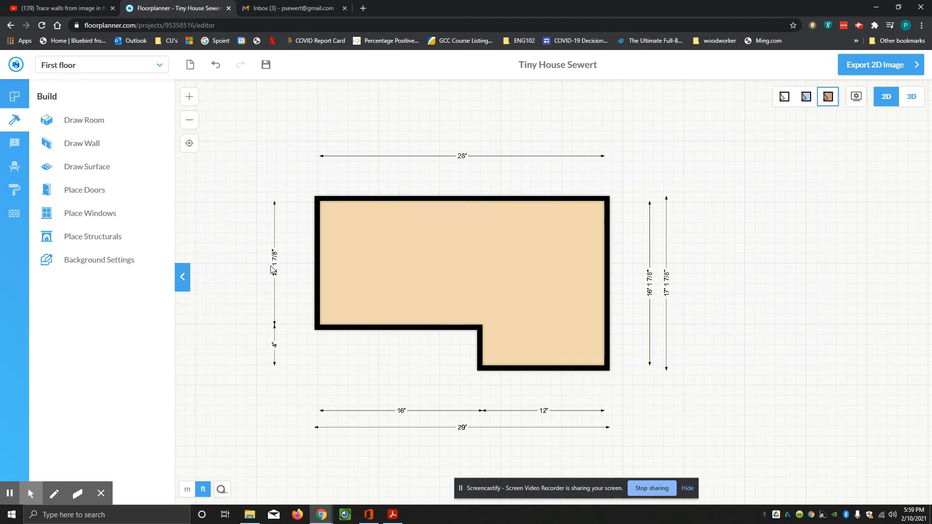
pyautogui.moveTo(373, 299)
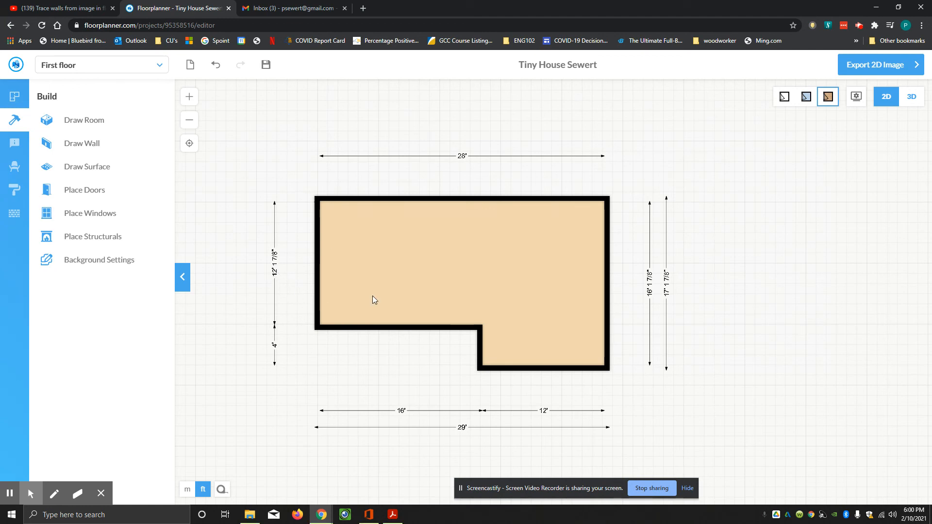
# Re-enter 16′ for the inner right wall, restoring the 16′ and 17′ right dimensions
pyautogui.click(651, 284)
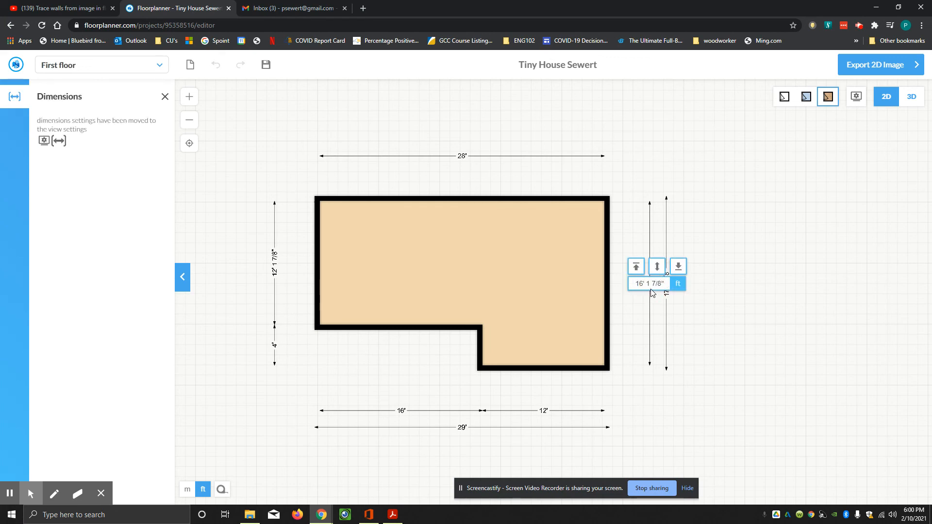
pyautogui.click(648, 284)
pyautogui.write("16'")
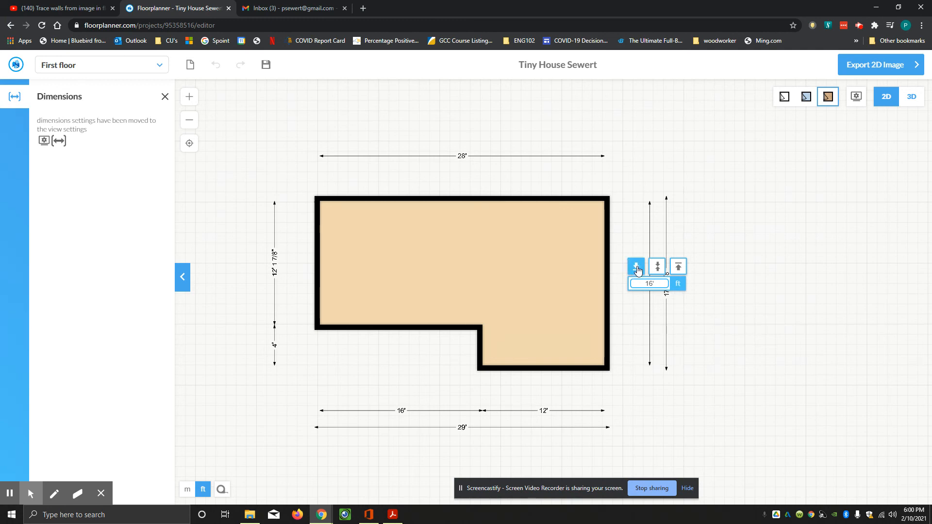
pyautogui.click(164, 96)
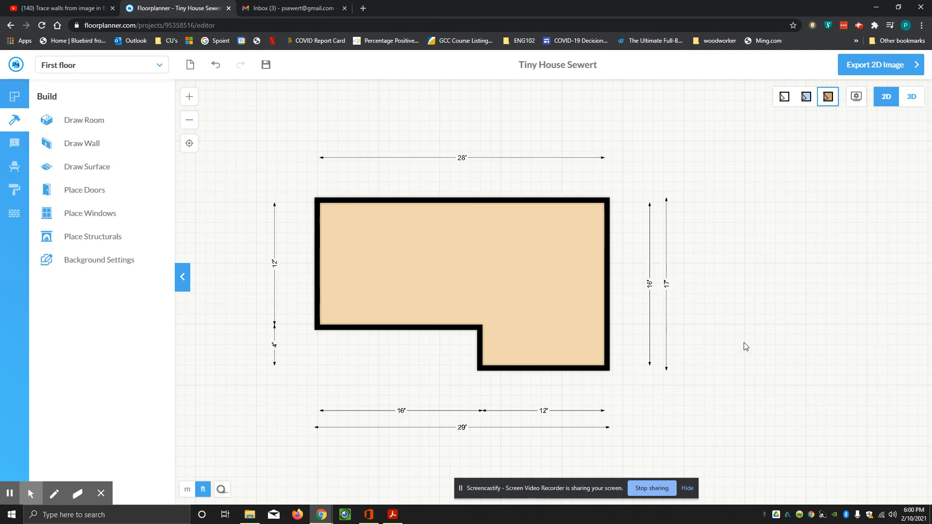
pyautogui.moveTo(743, 328)
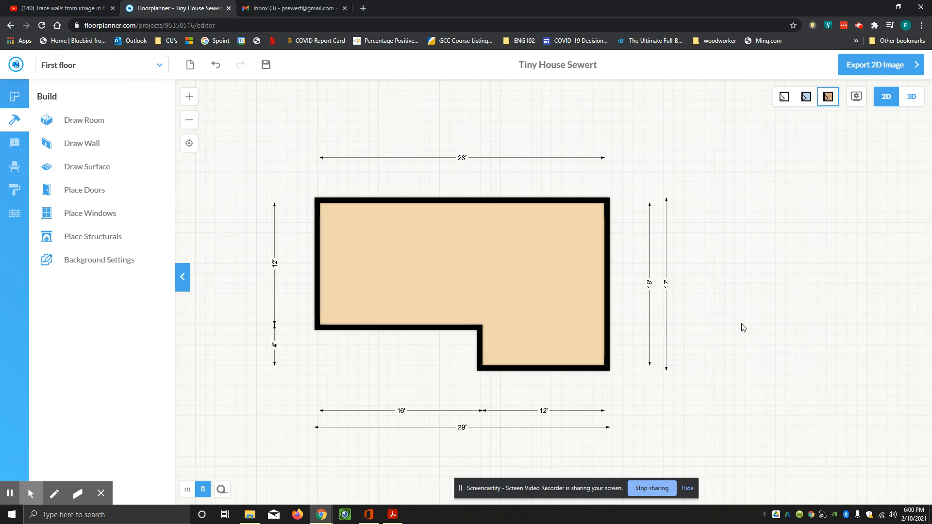
pyautogui.moveTo(880, 147)
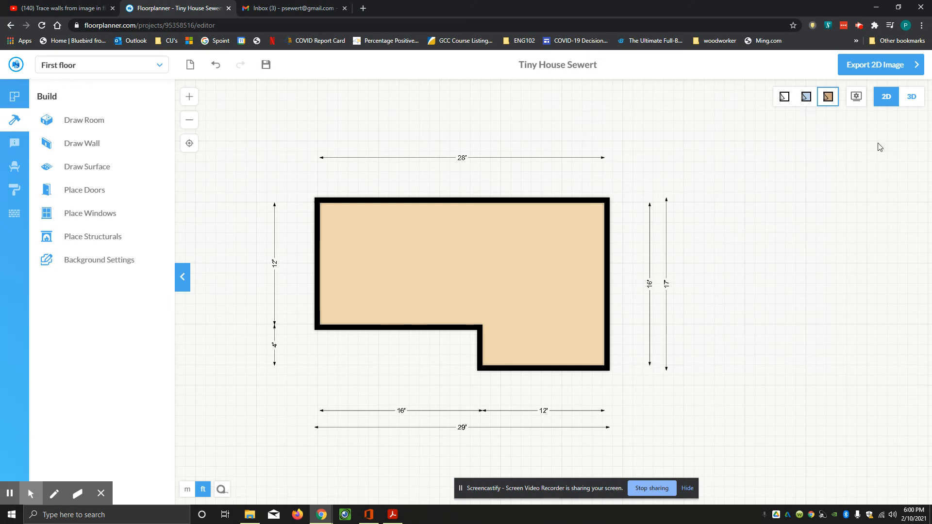